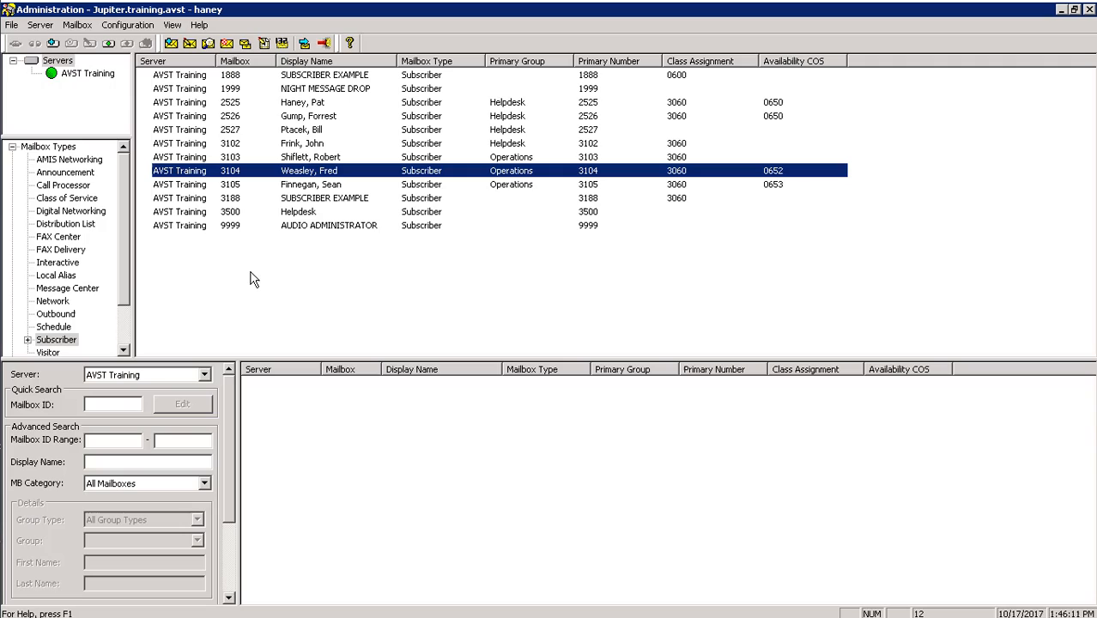
mouse_move(218, 295)
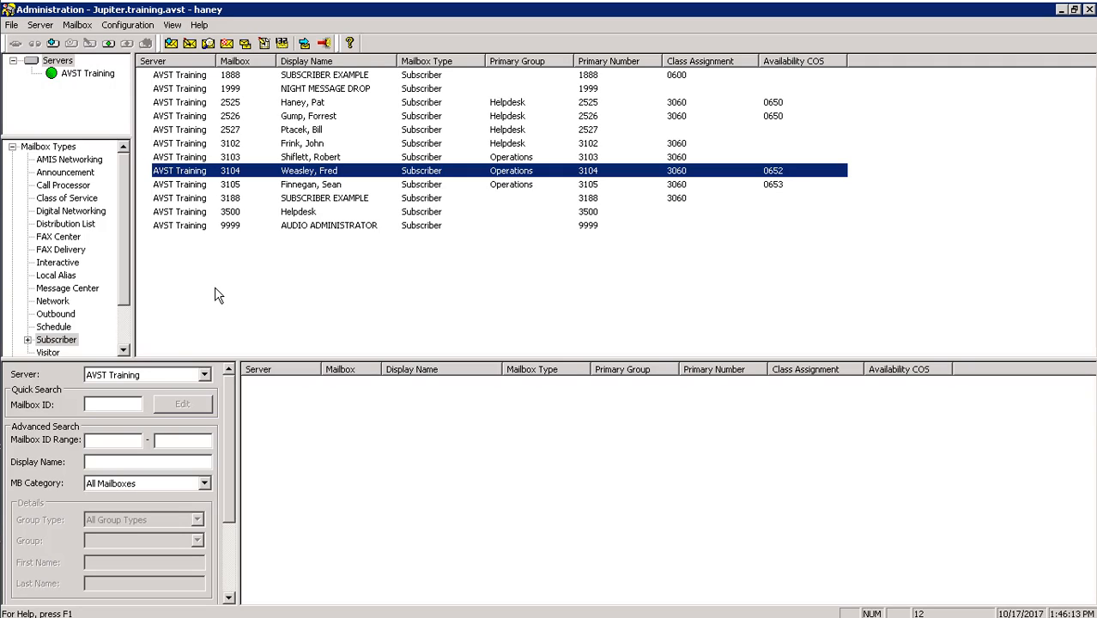
mouse_move(213, 299)
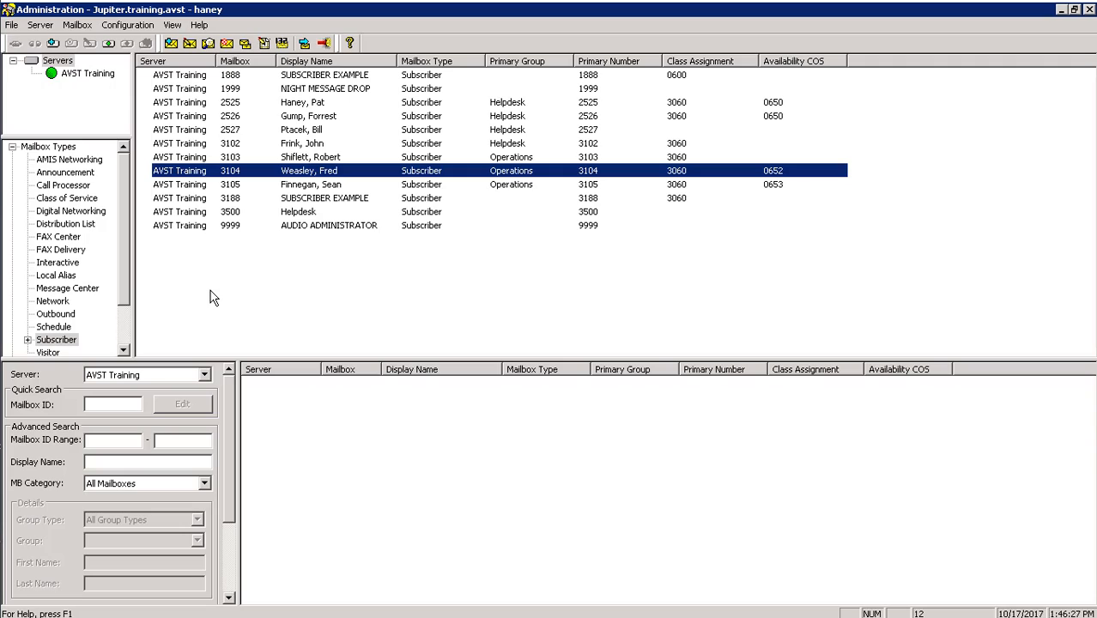
mouse_move(211, 321)
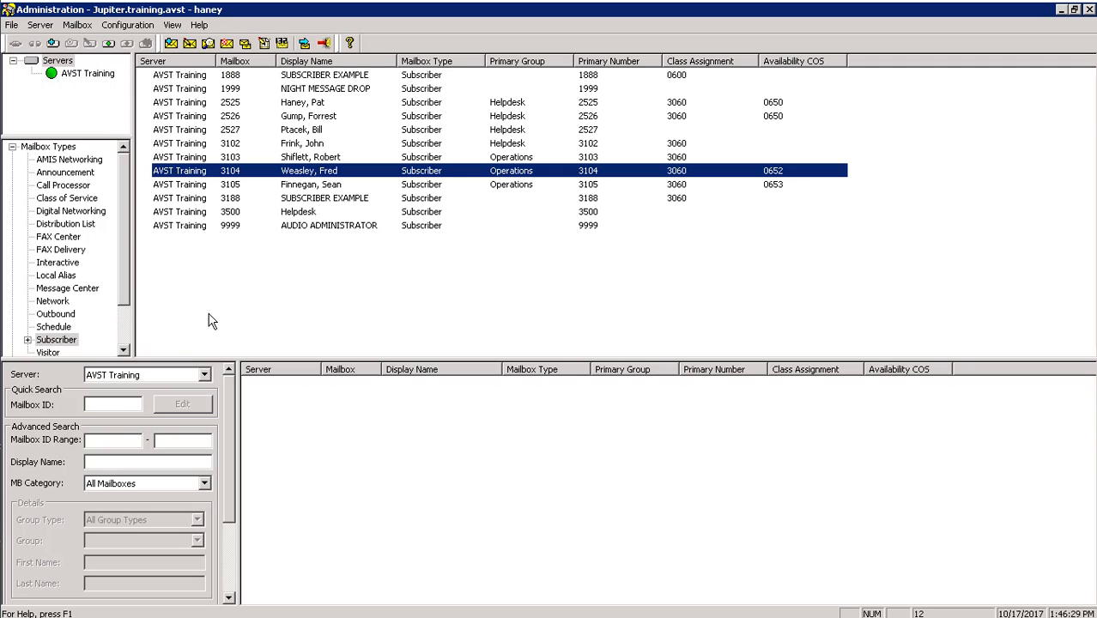
mouse_move(326, 163)
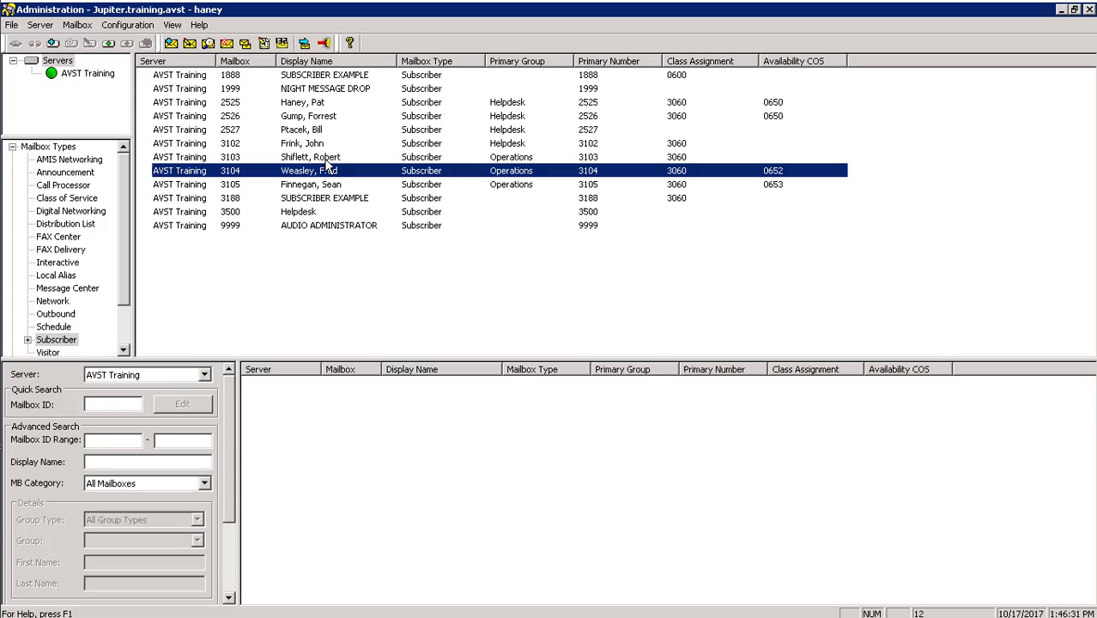
Step: Start a new mailbox from the list's actions and browse its class assignment choices
right_click(309, 170)
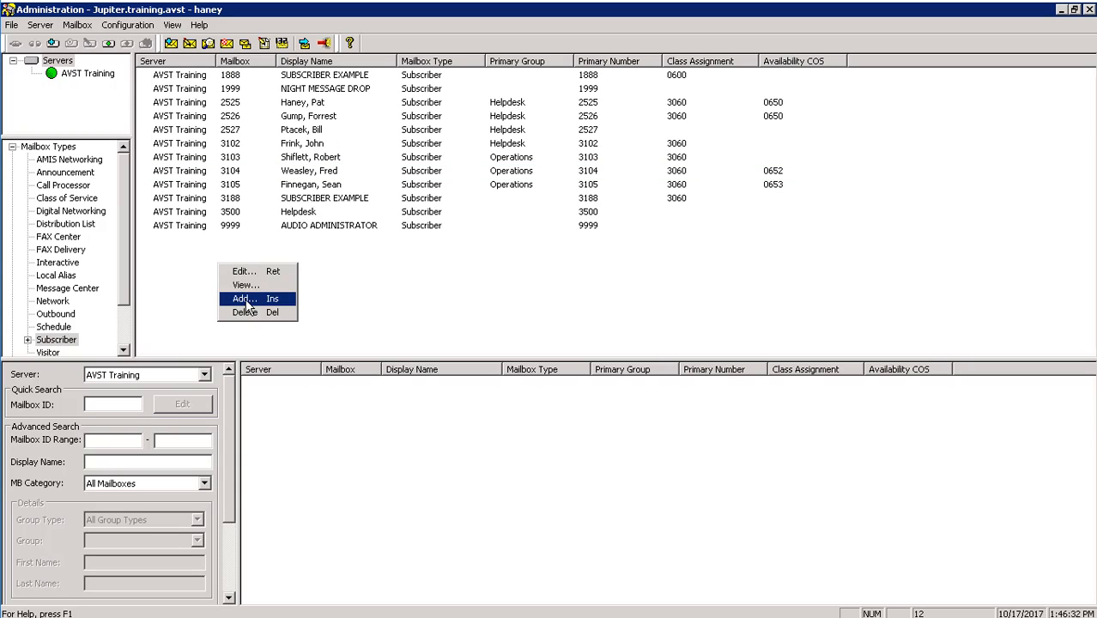
click(242, 298)
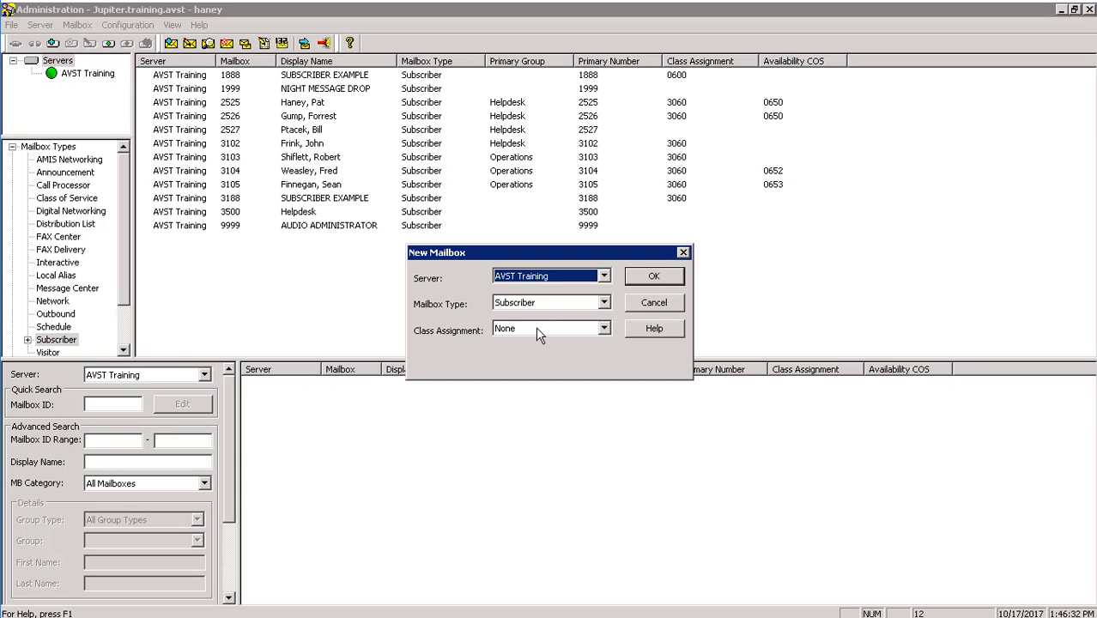
click(603, 328)
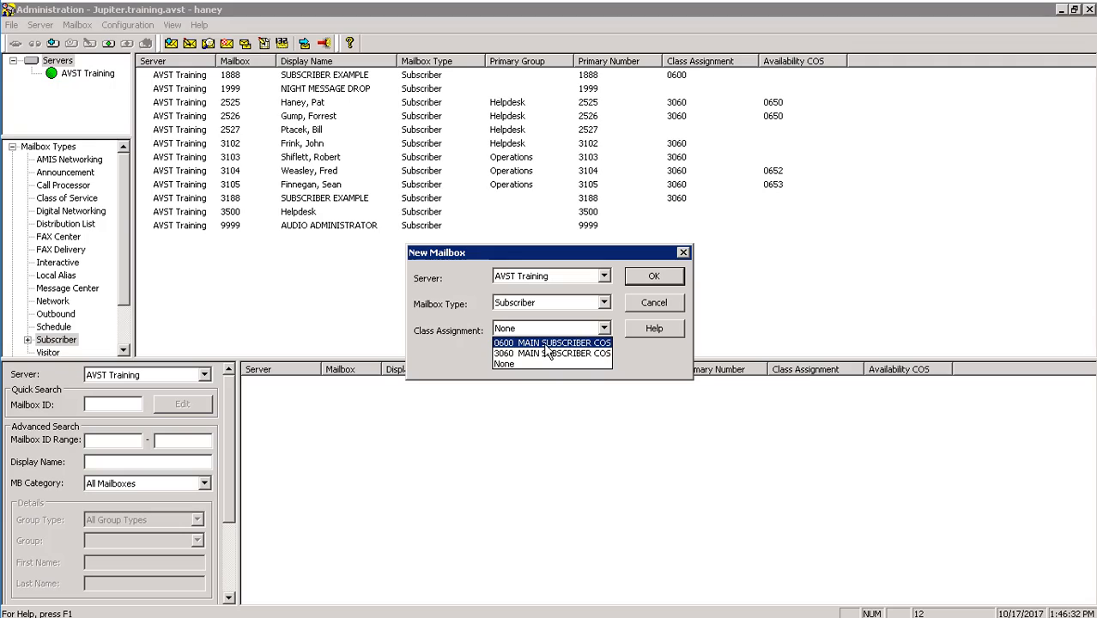
click(553, 342)
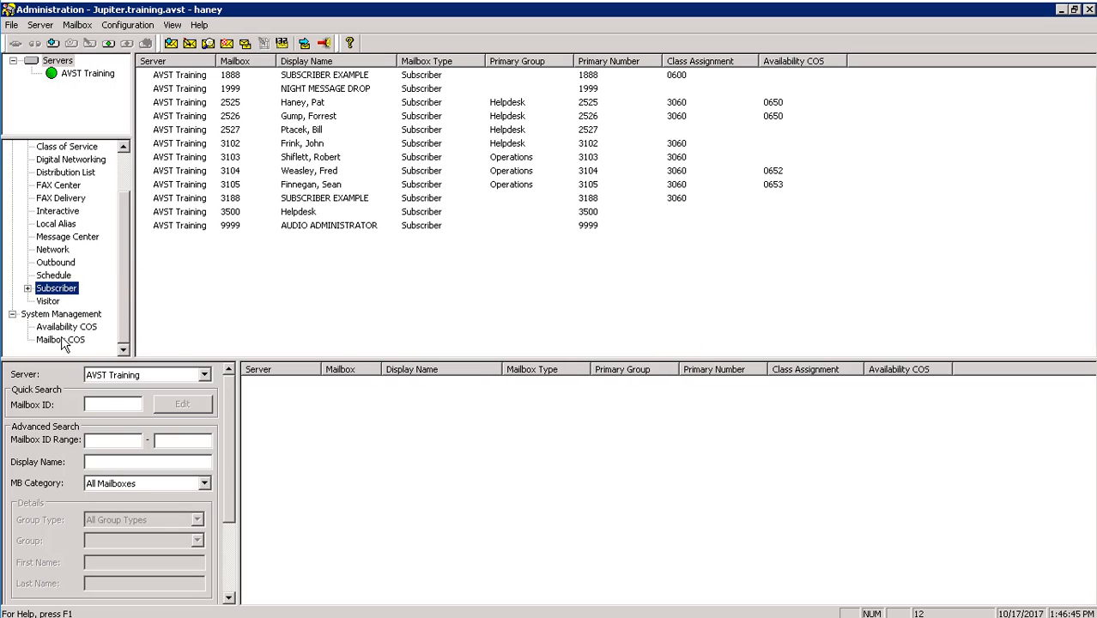
Step: Review the 0600 MAIN SUBSCRIBER COS template's e-mail and recording settings, then save it
click(62, 340)
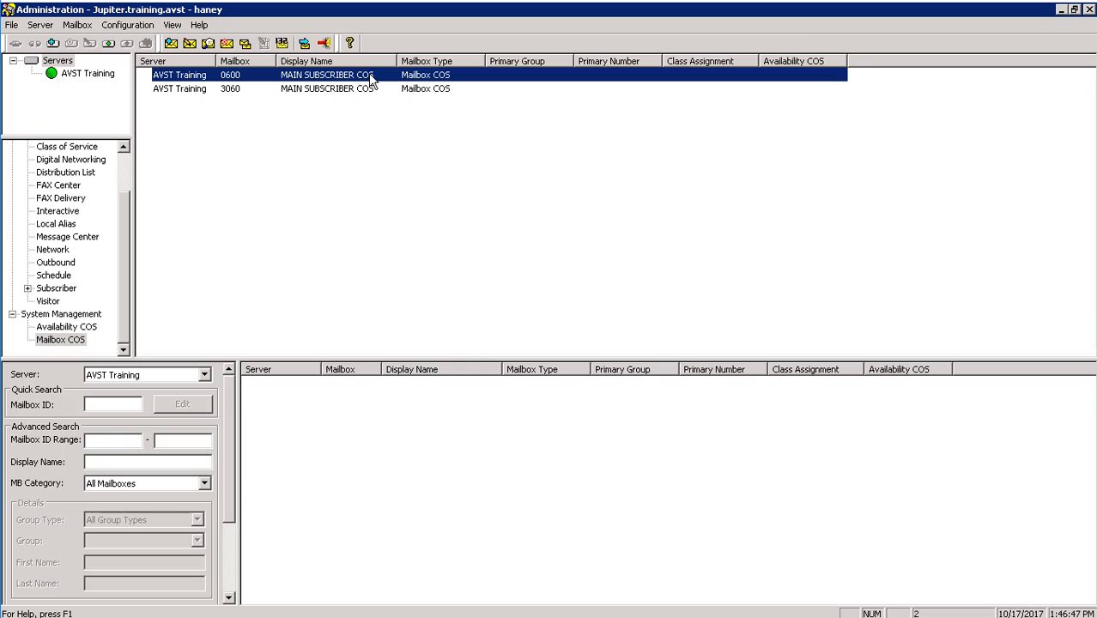
double_click(344, 82)
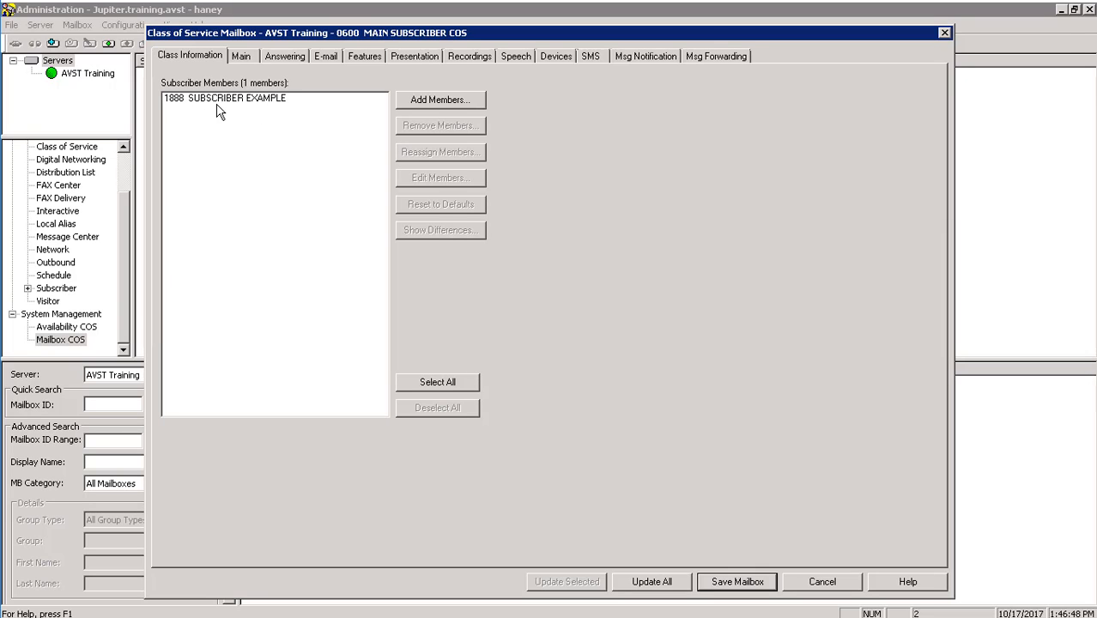
click(326, 54)
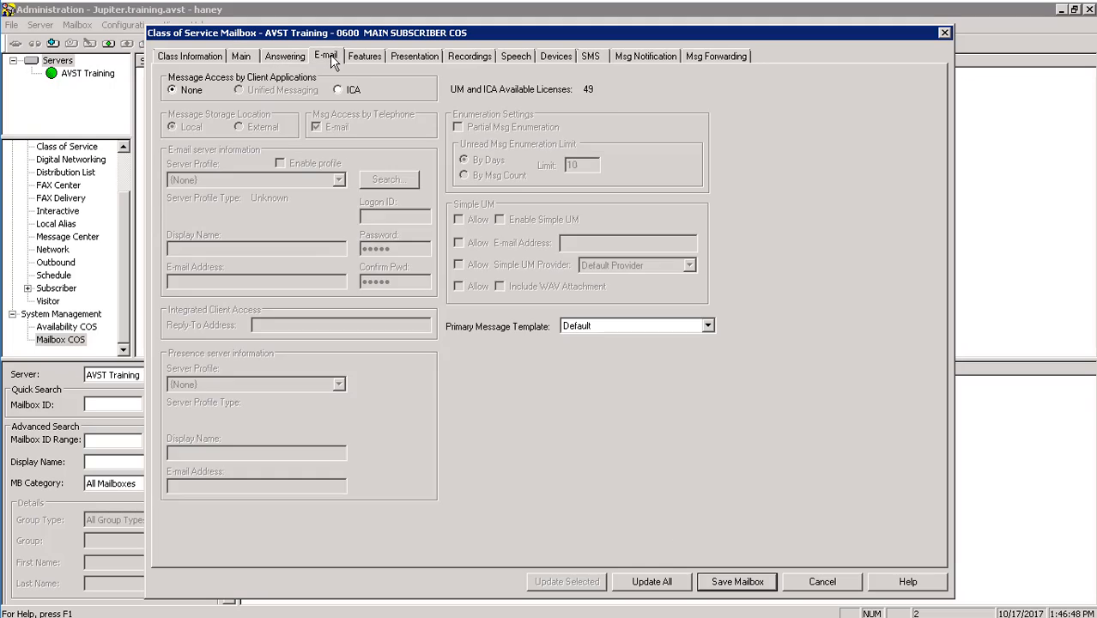
click(460, 60)
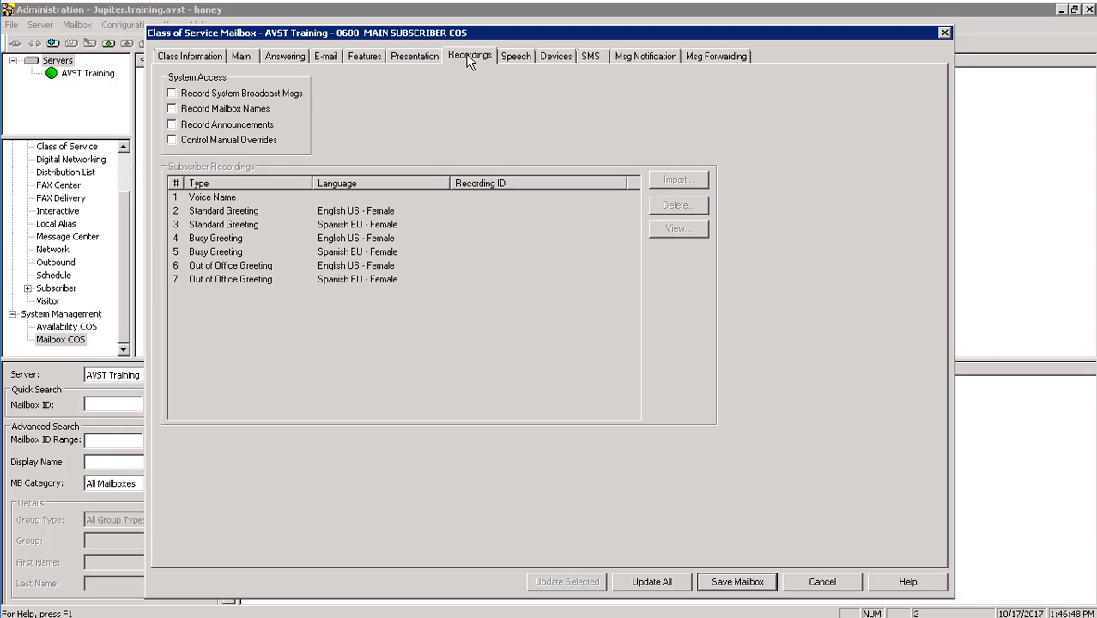
mouse_move(261, 62)
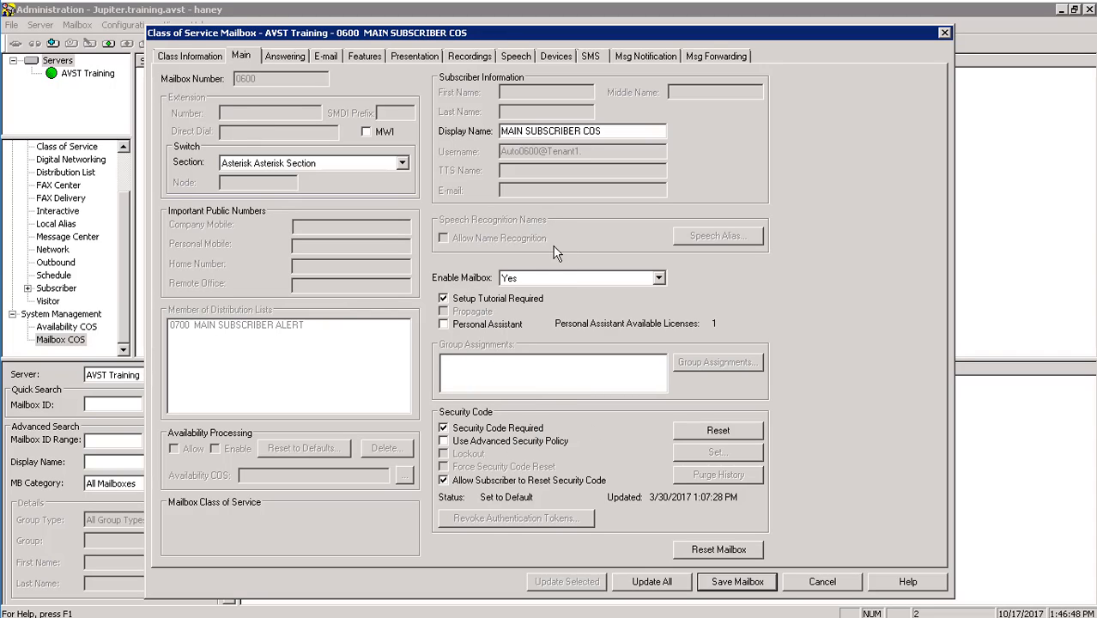
mouse_move(737, 584)
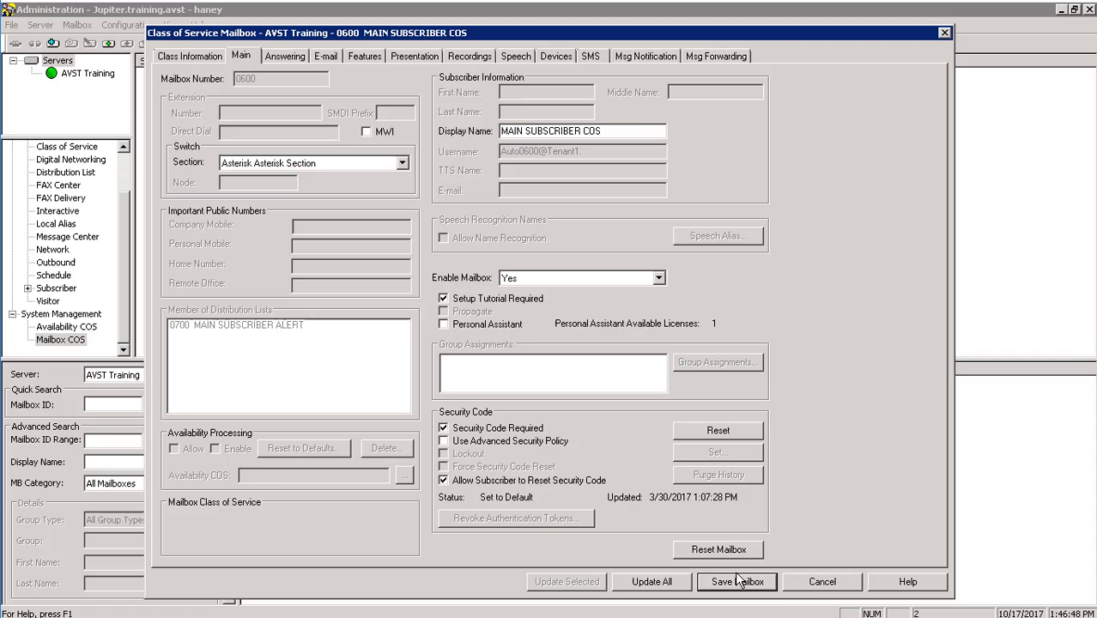
click(732, 583)
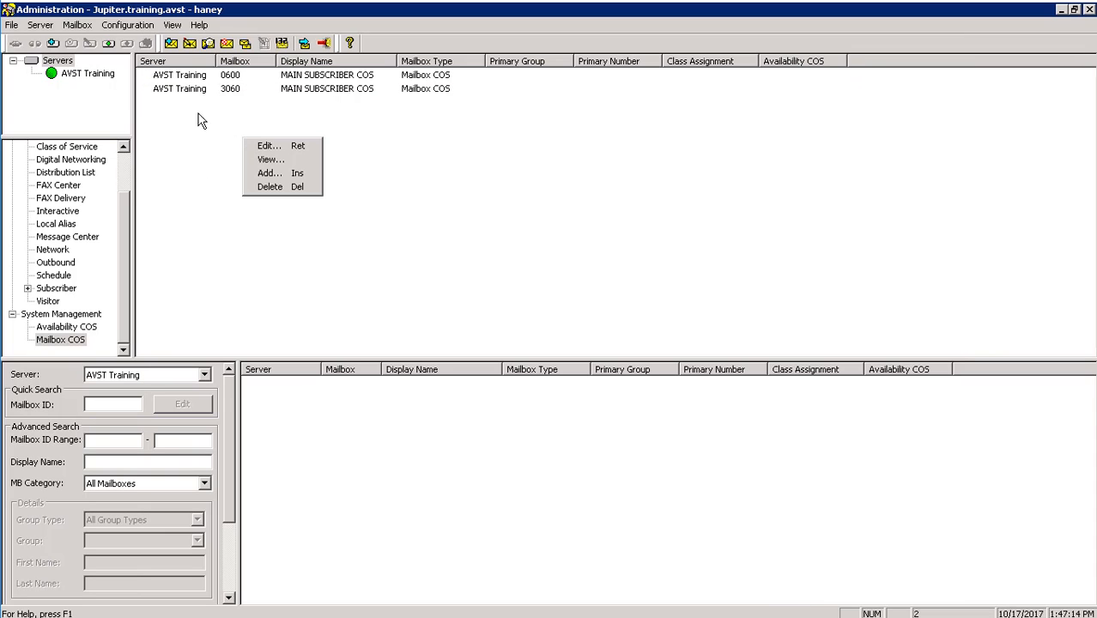
Step: Dismiss the actions menu to return to the mailbox list
click(178, 80)
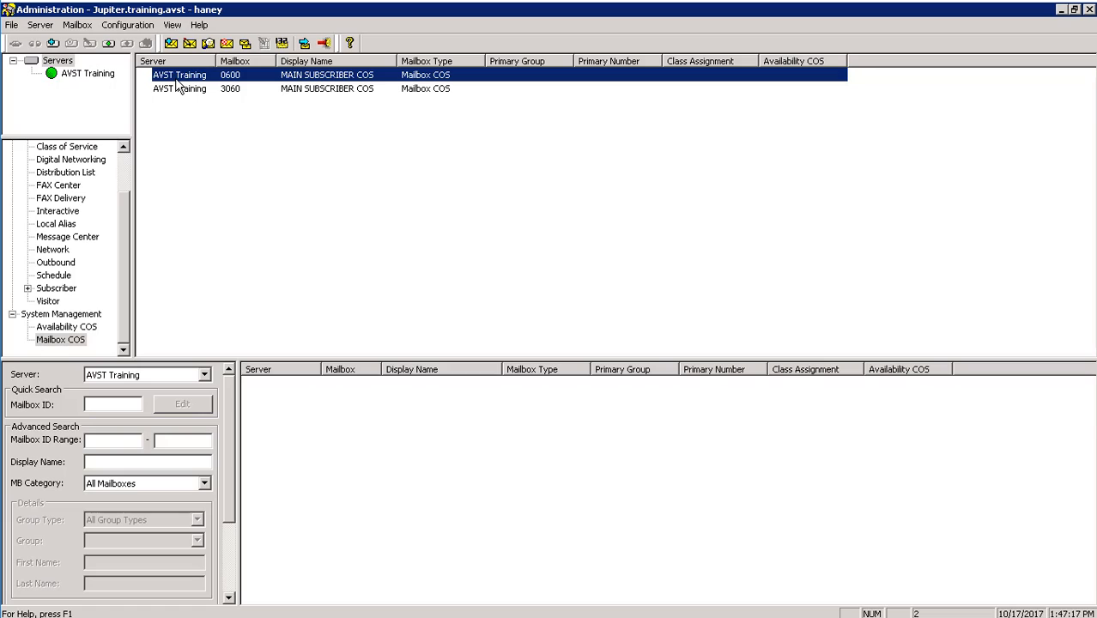
mouse_move(179, 103)
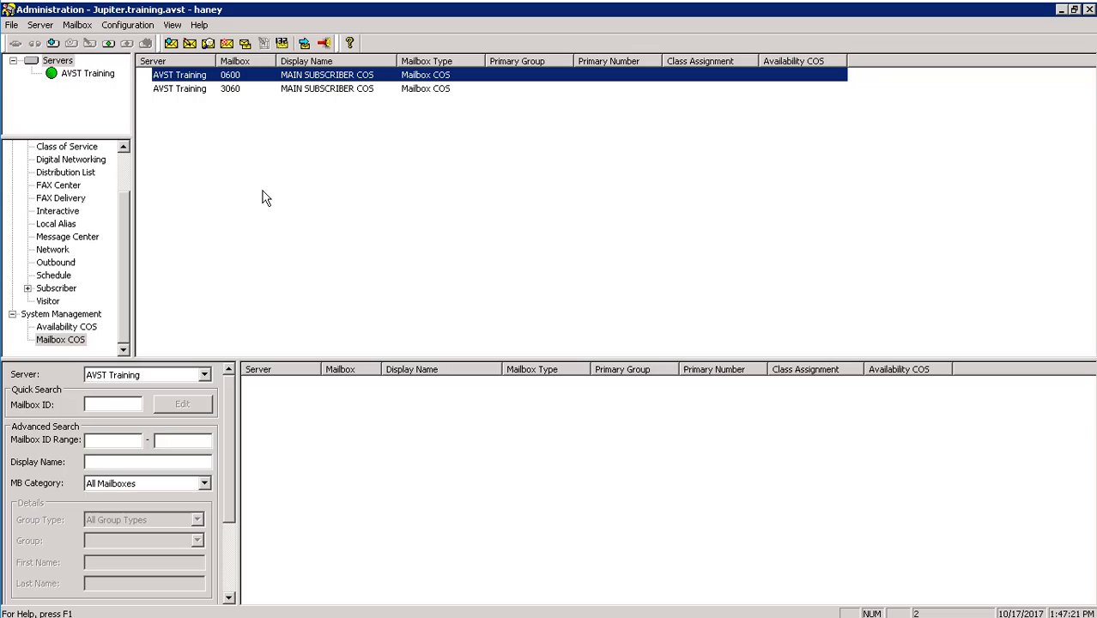
mouse_move(345, 188)
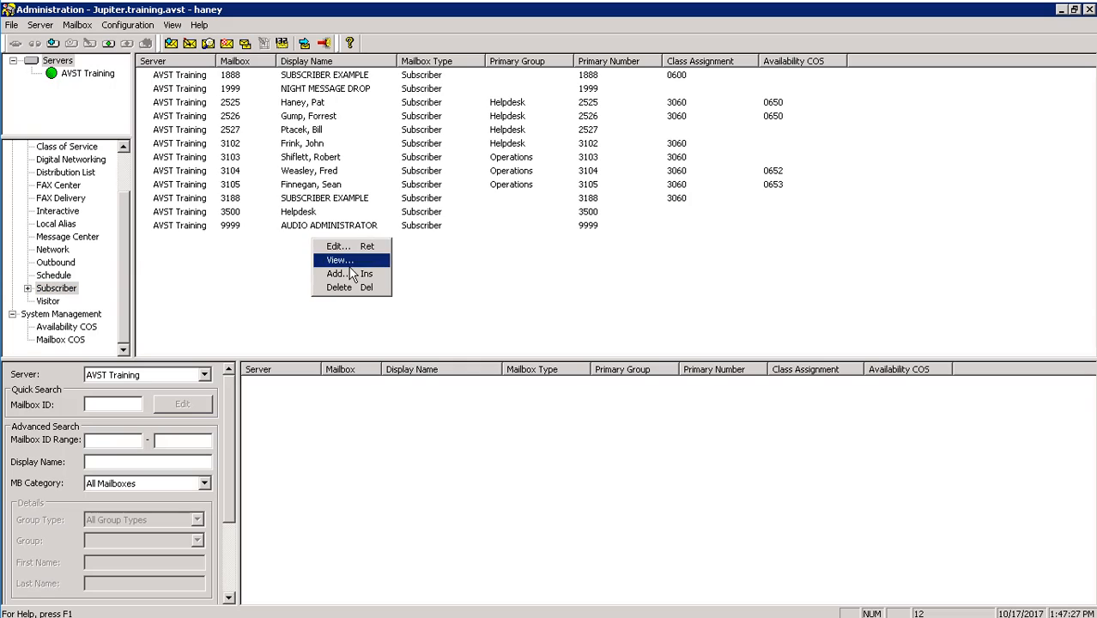
Step: Add a new subscriber mailbox 3106 for John Smith on the default server
click(337, 273)
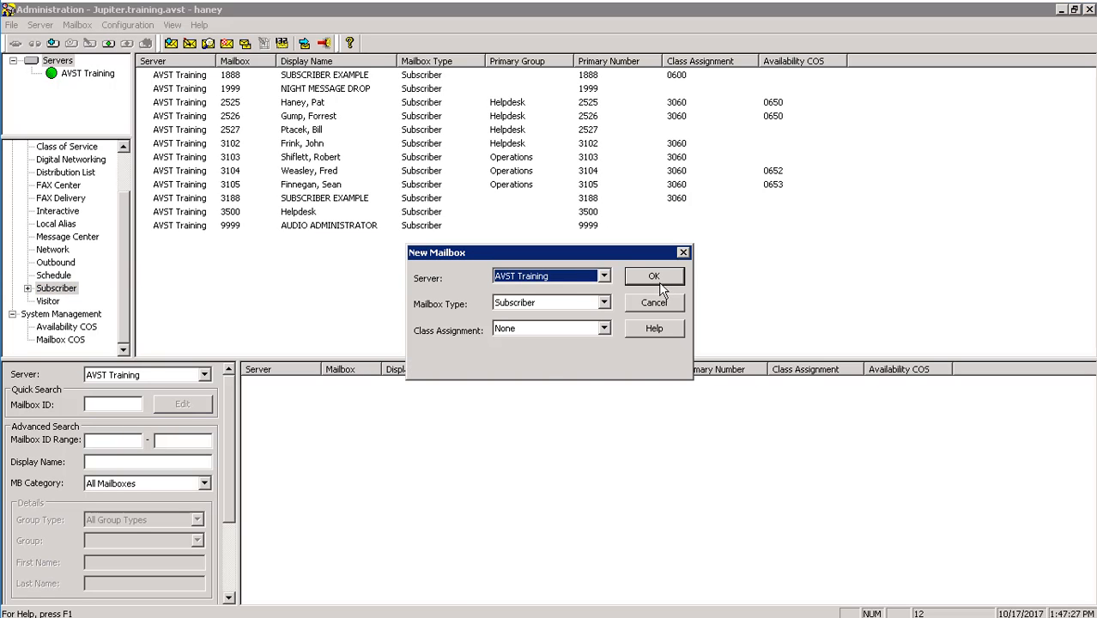
click(655, 275)
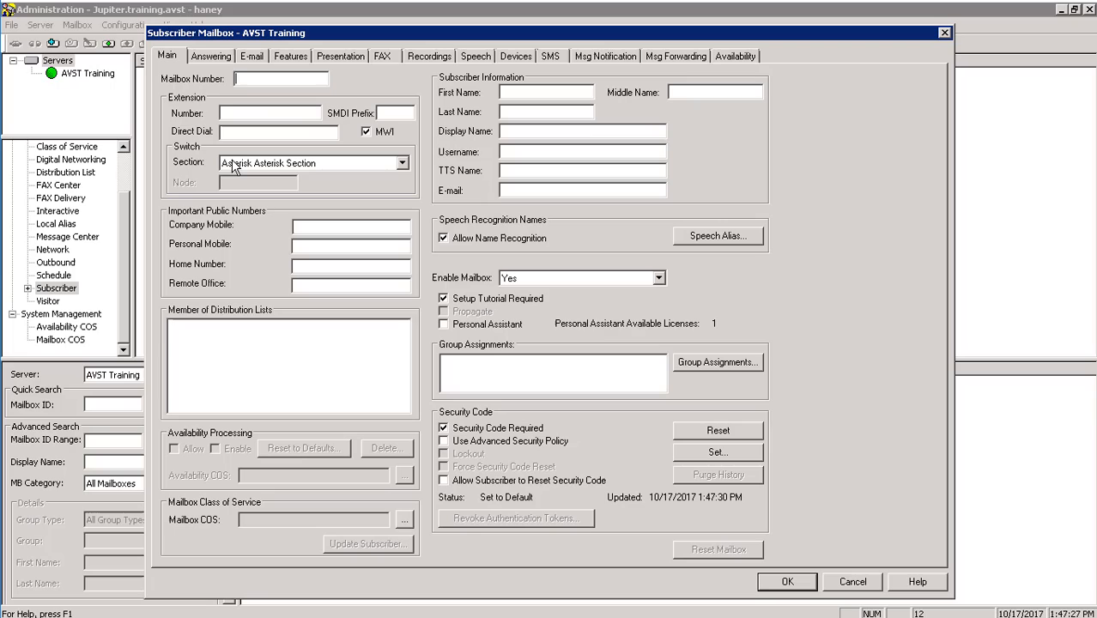
text(3106)
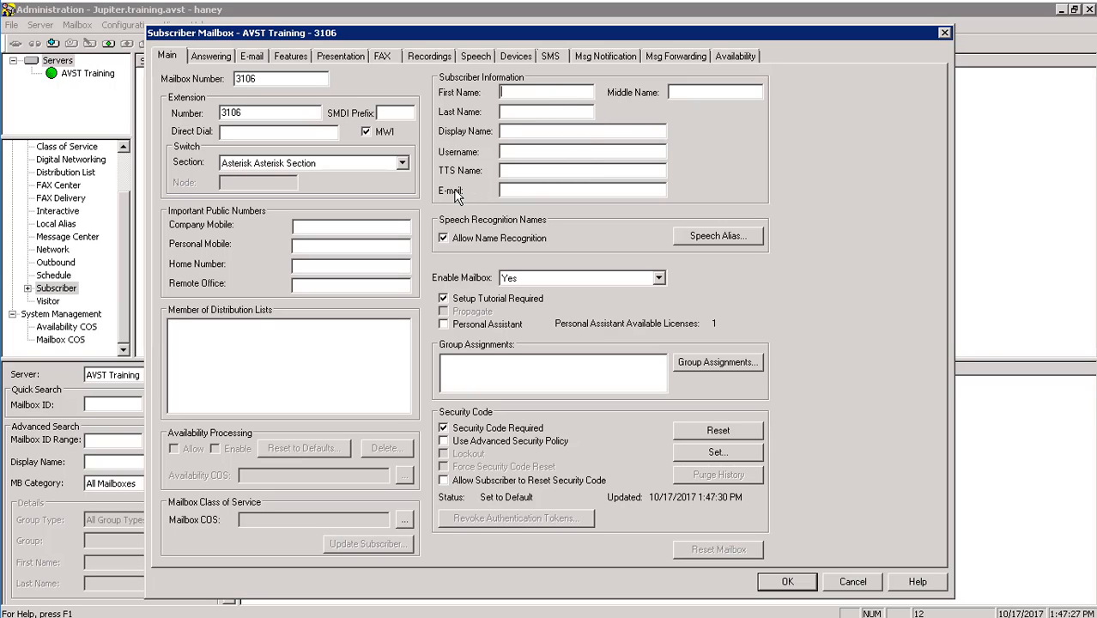
text(John)
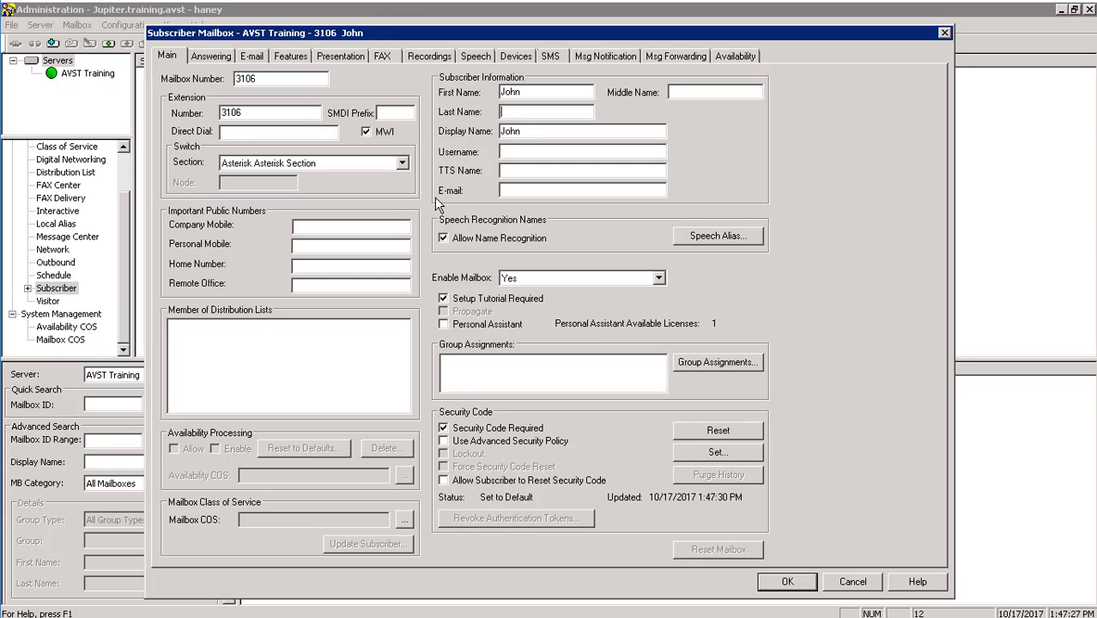
text(Smith)
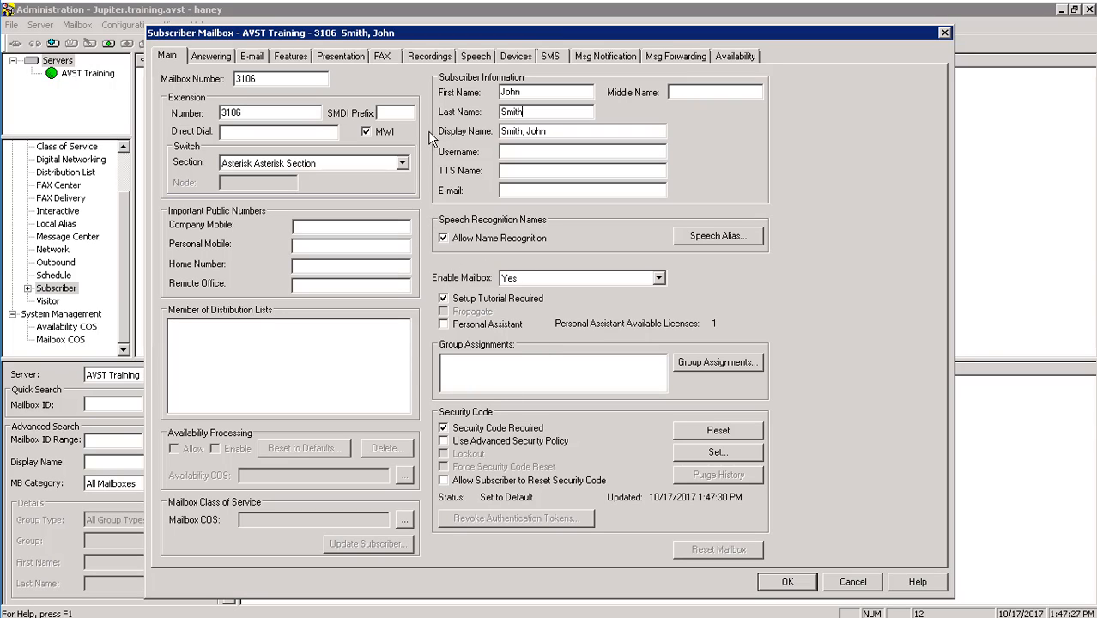
mouse_move(979, 495)
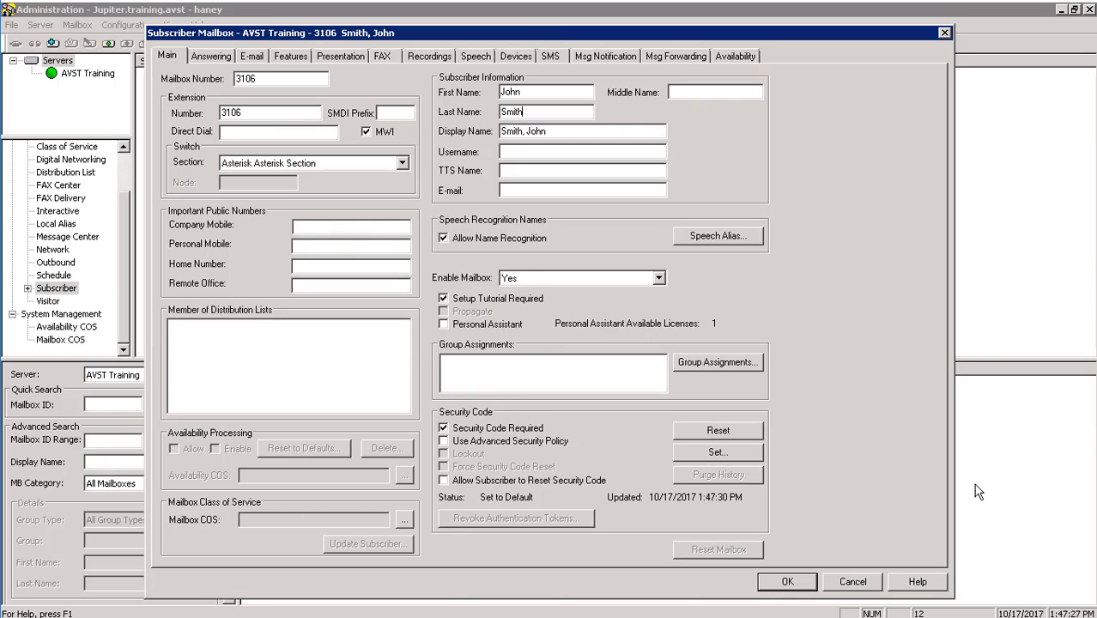
mouse_move(349, 239)
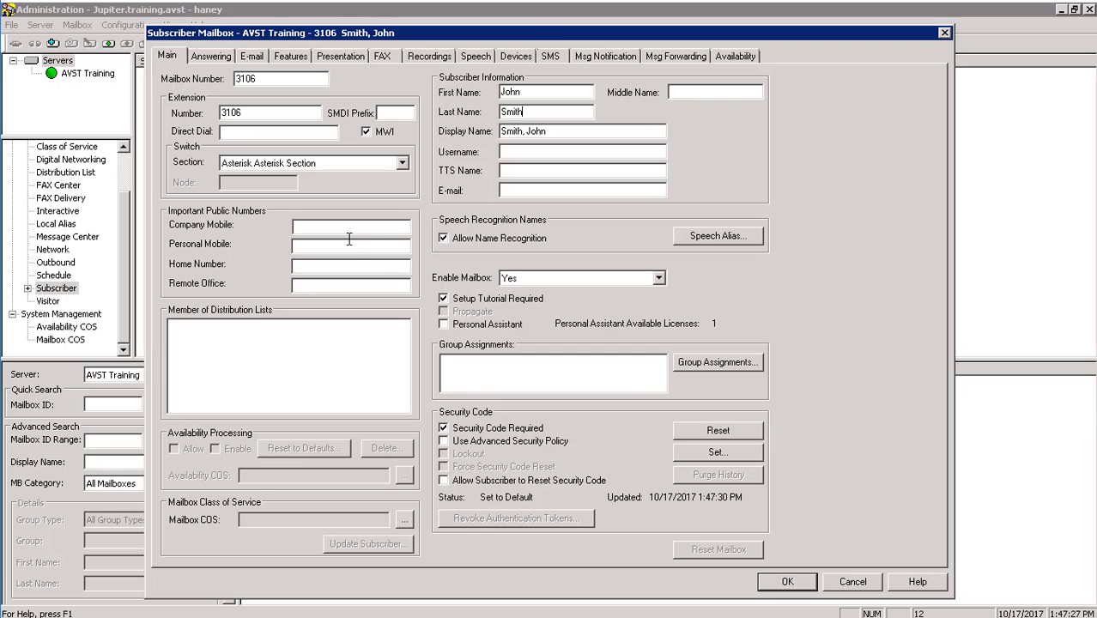
mouse_move(252, 163)
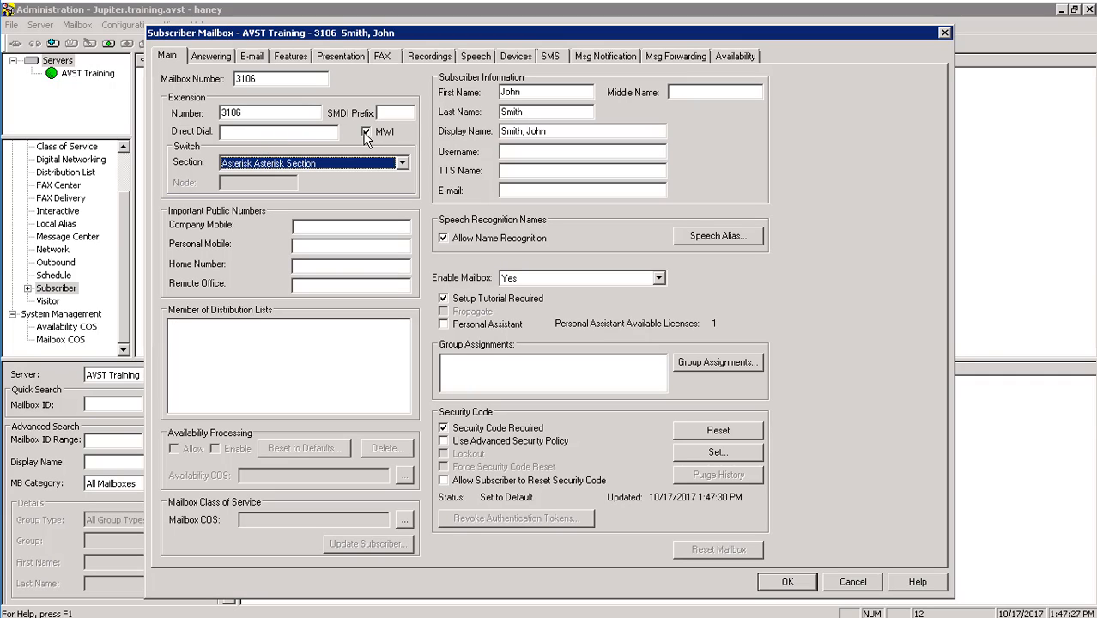
Step: Enter a company mobile number starting with 9 for mailbox 3106 and check its phone devices
click(351, 223)
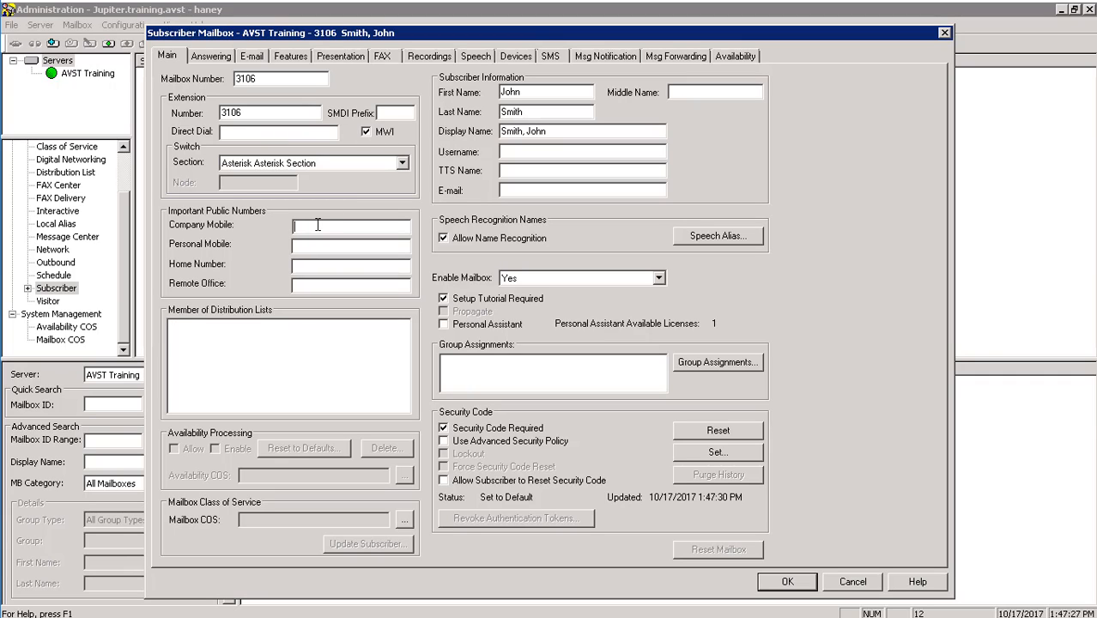
text(973656254)
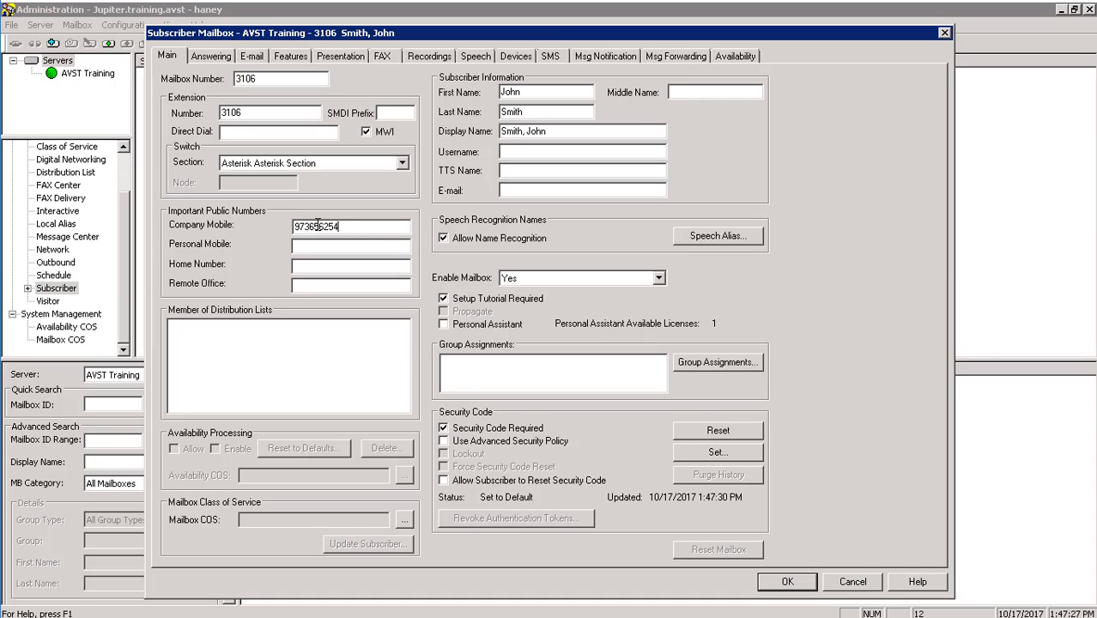
click(526, 55)
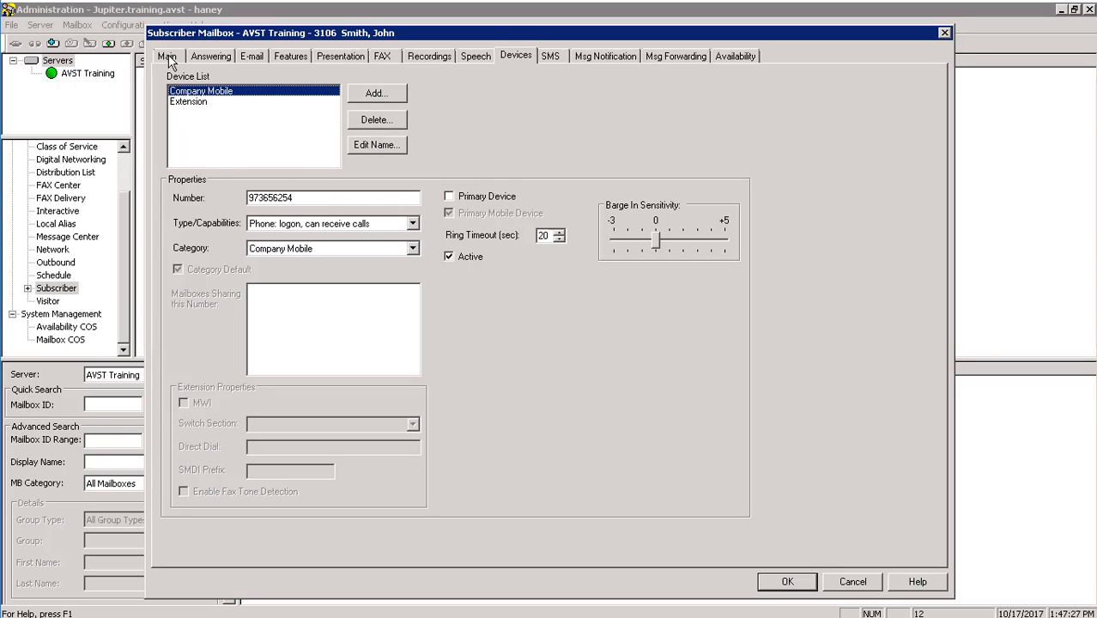
click(168, 58)
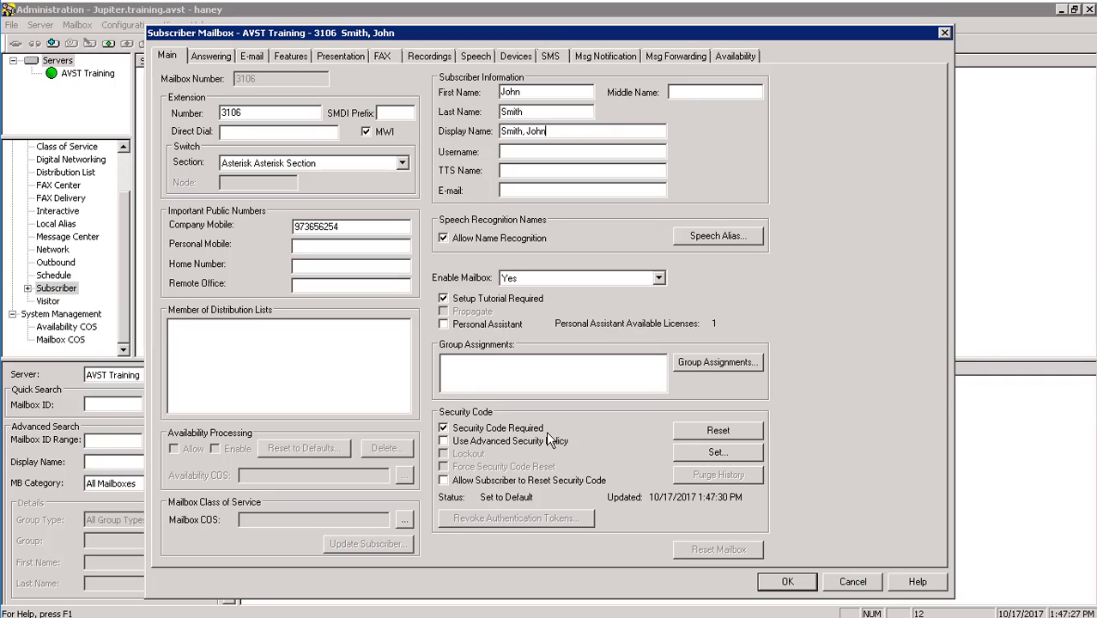
mouse_move(597, 501)
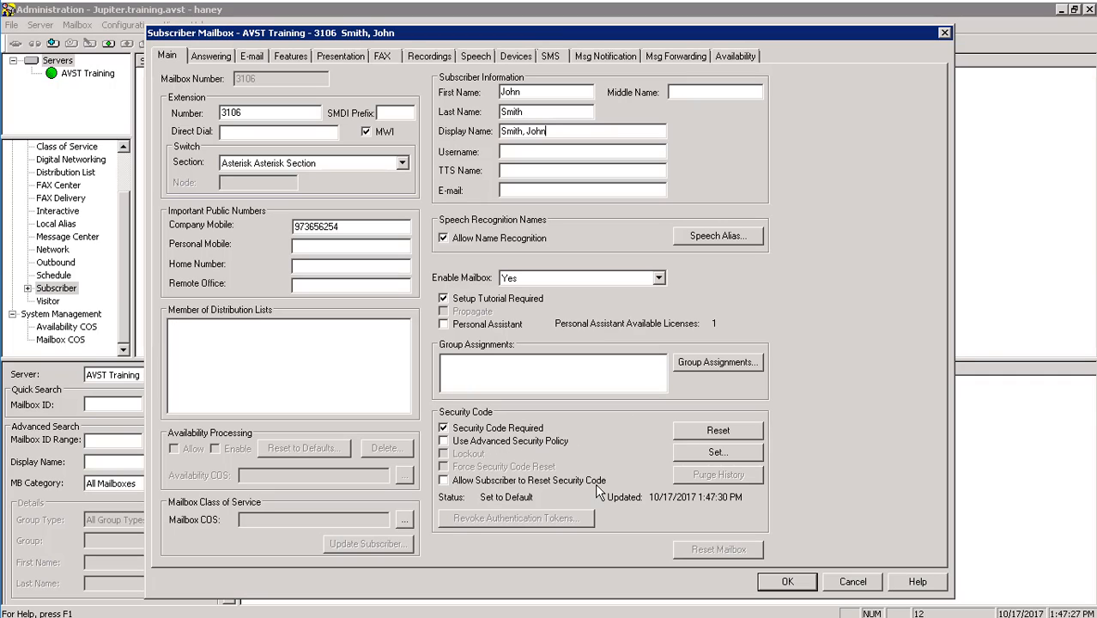
mouse_move(337, 418)
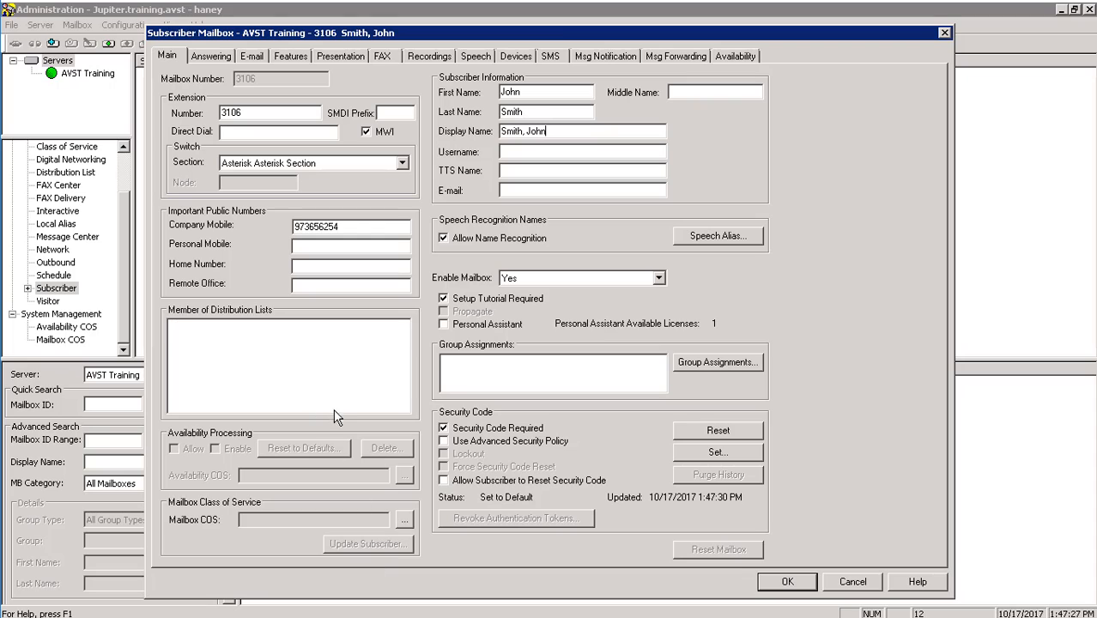
Step: Assign class of service 0600 MAIN SUBSCRIBER COS to mailbox 3106 and apply its settings
click(403, 522)
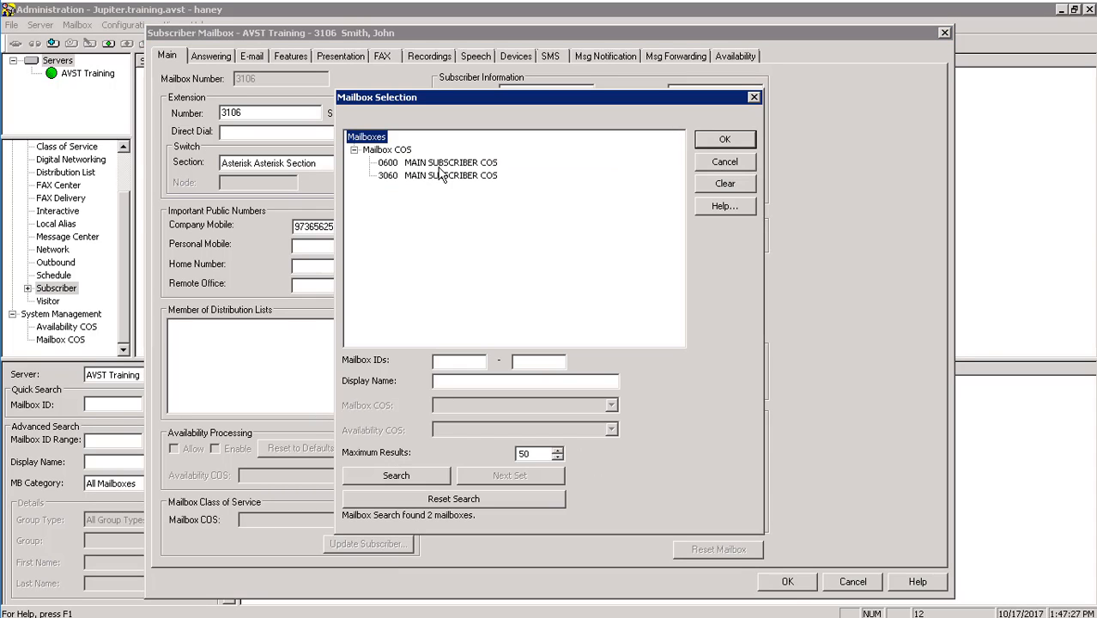
click(436, 162)
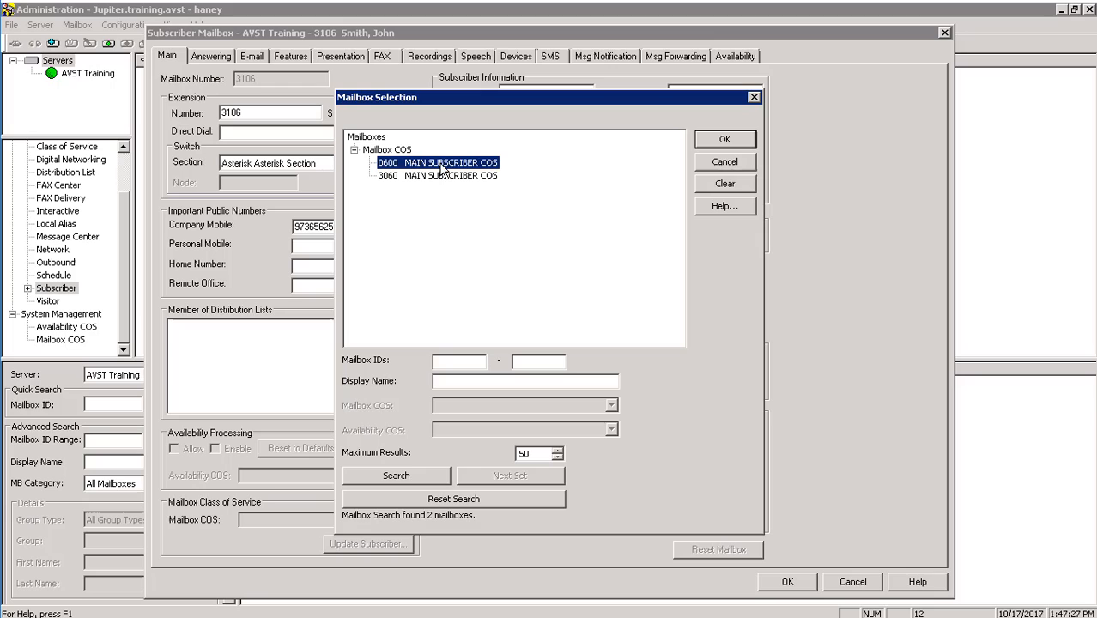
click(730, 140)
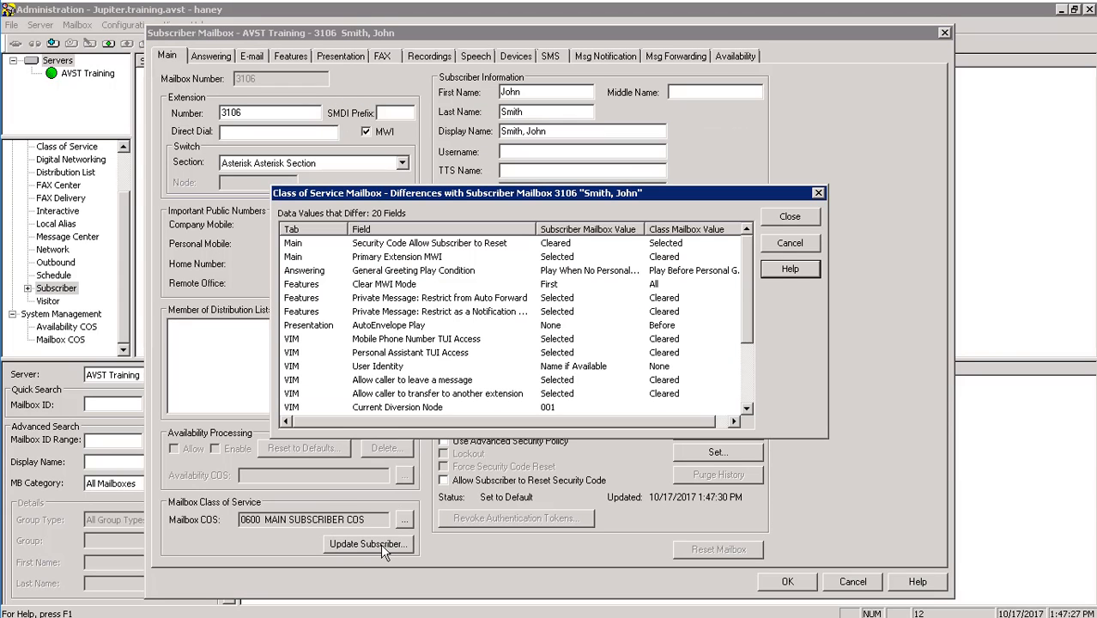
mouse_move(507, 412)
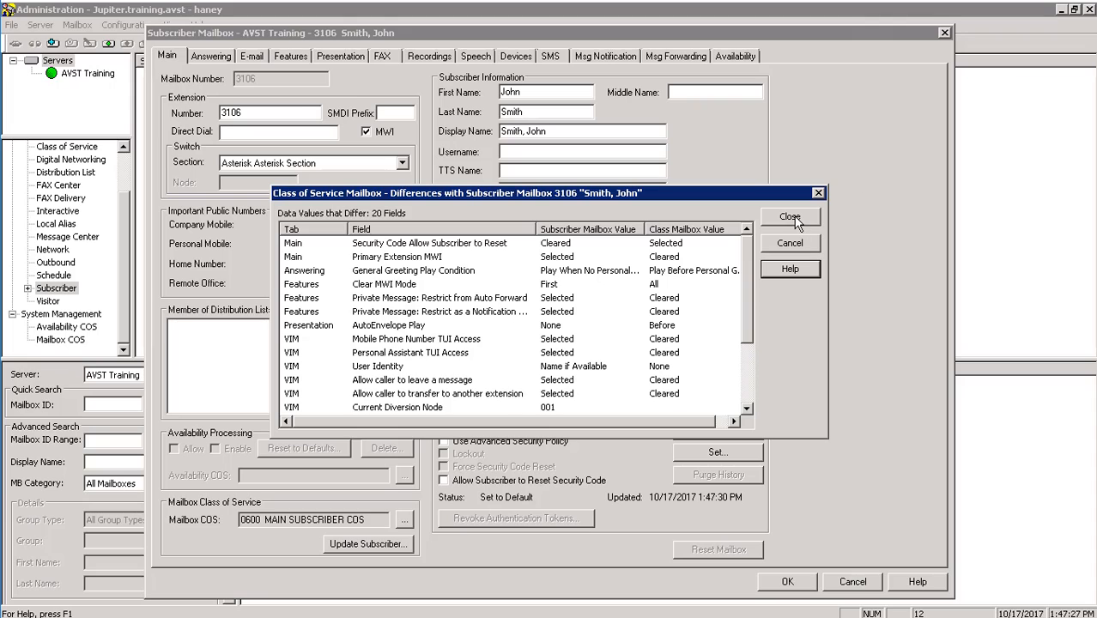
click(790, 216)
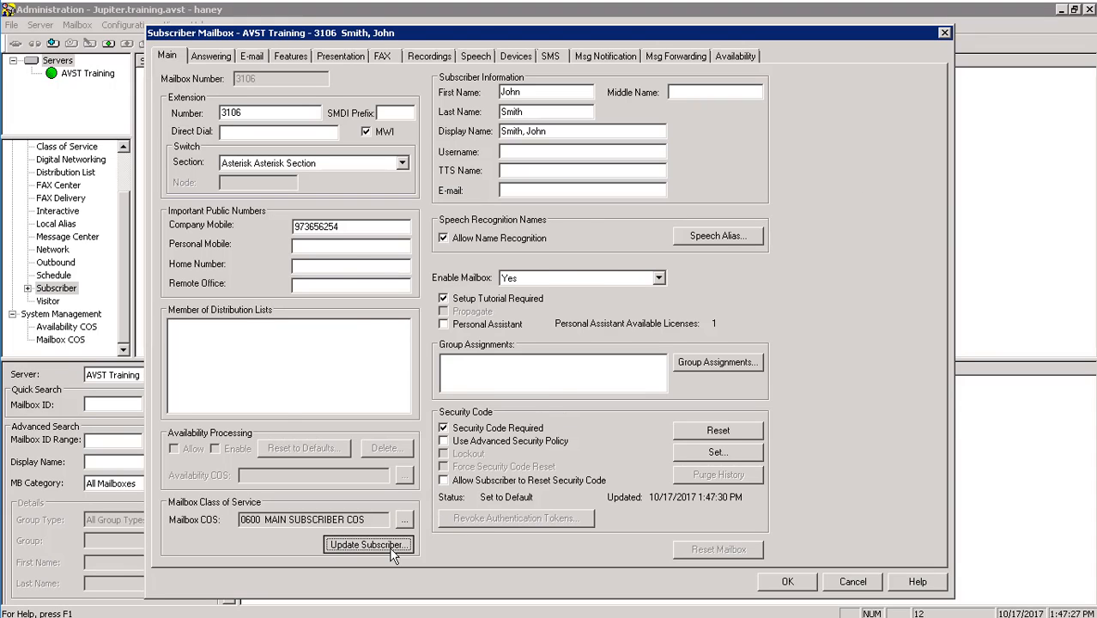
click(371, 546)
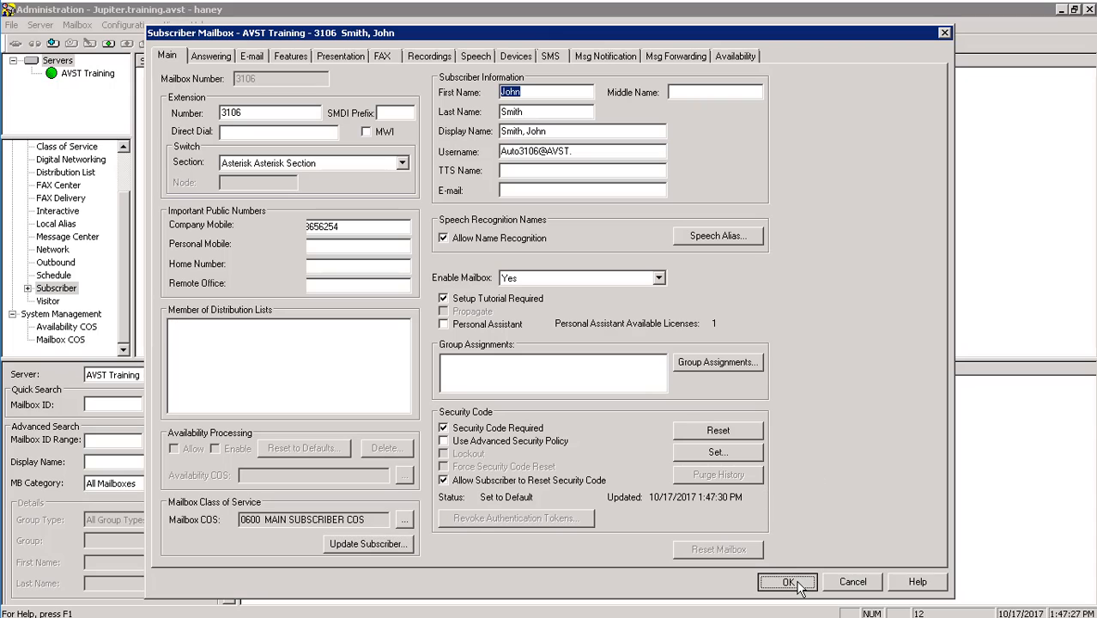
Step: Save mailbox 3106, then select mailbox 9999 and dismiss its actions menu
click(795, 580)
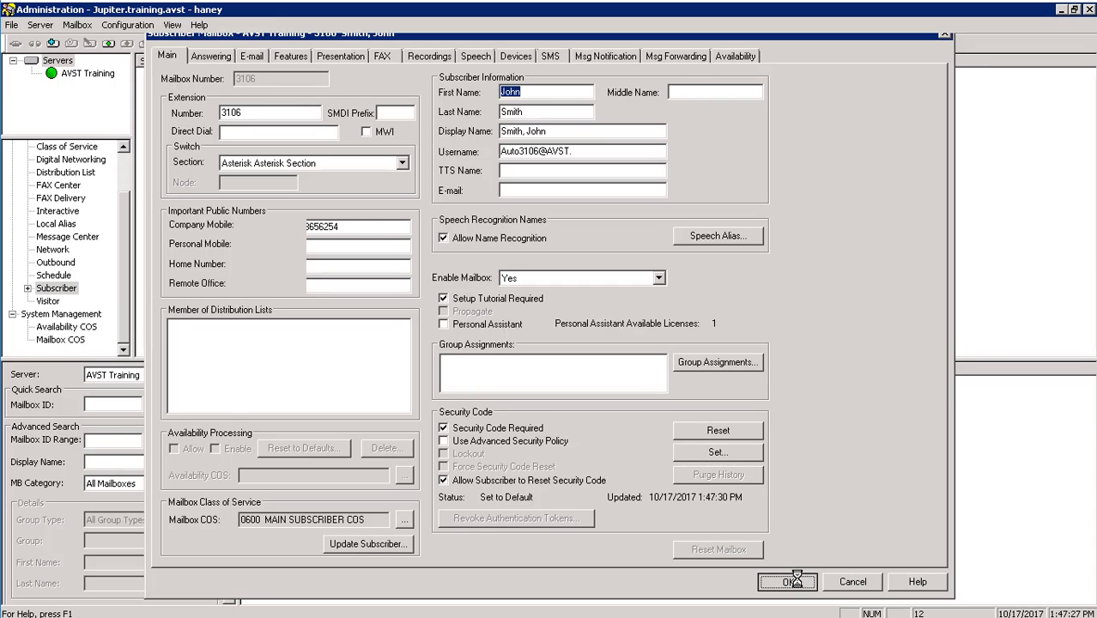
click(798, 580)
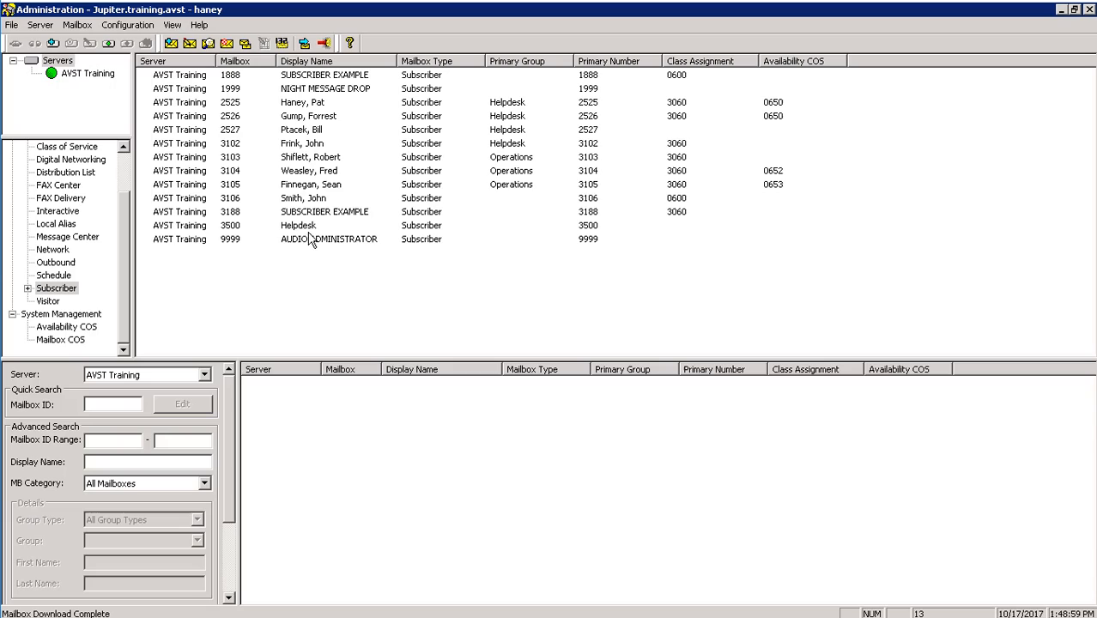
click(302, 198)
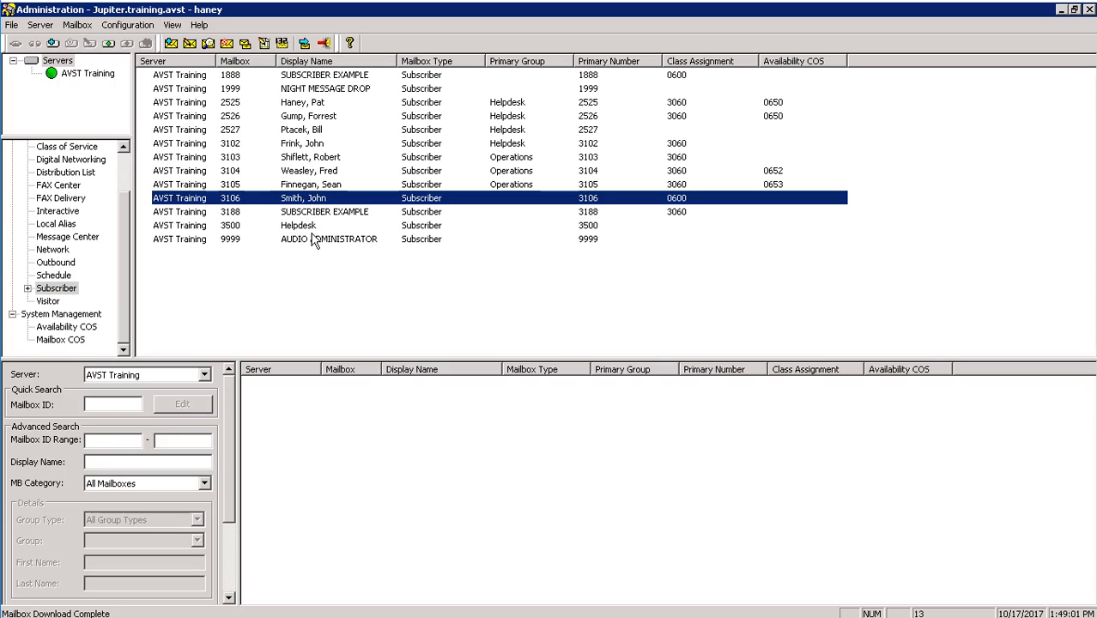
click(330, 239)
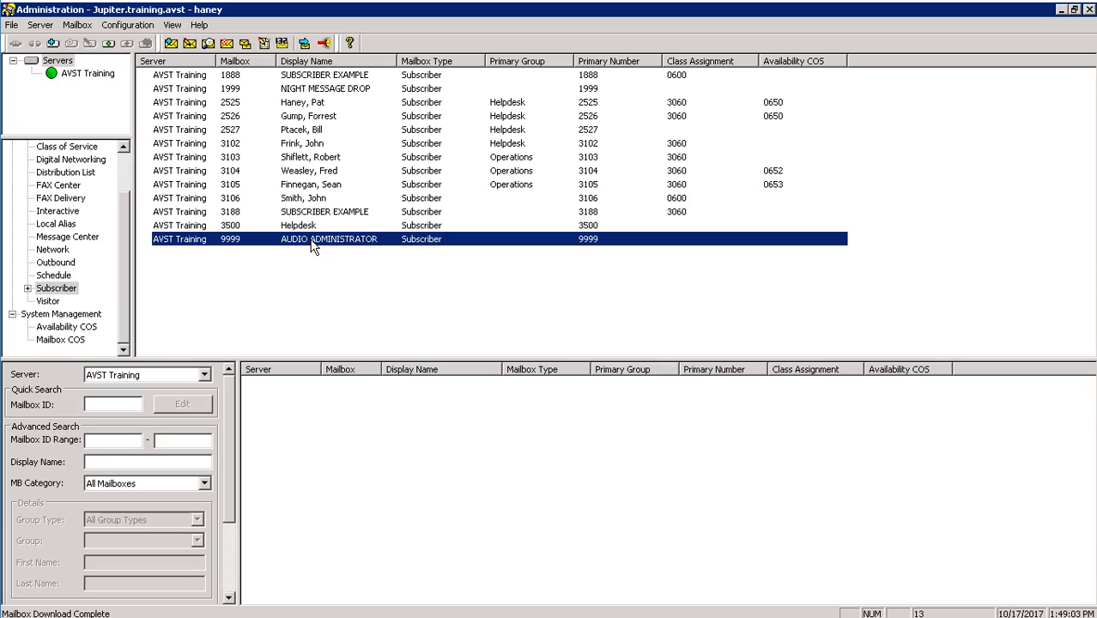
right_click(315, 239)
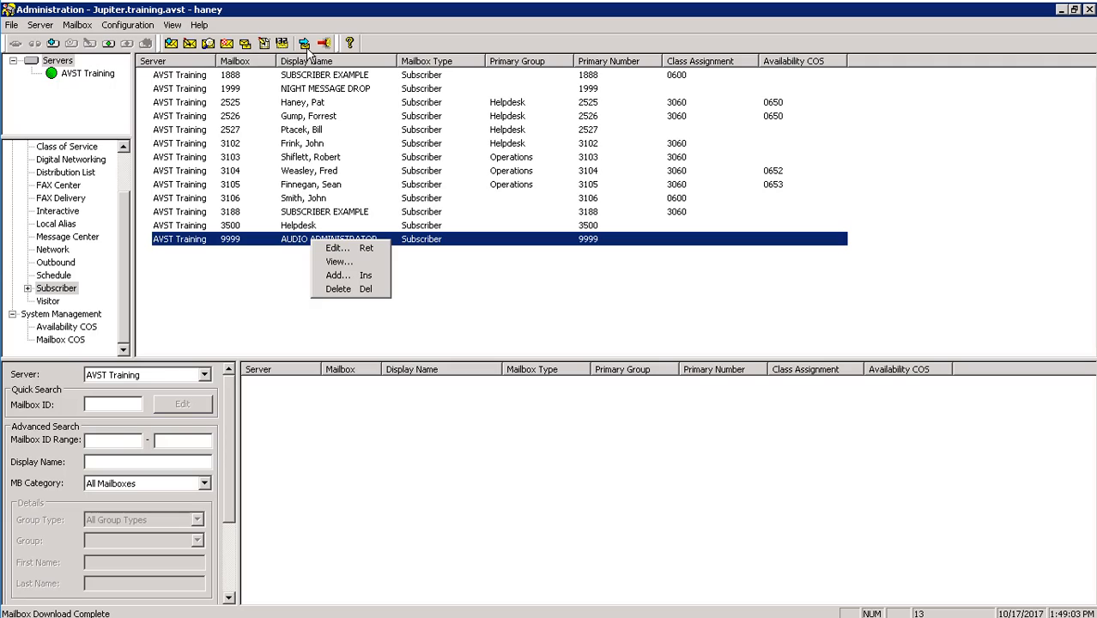
click(284, 258)
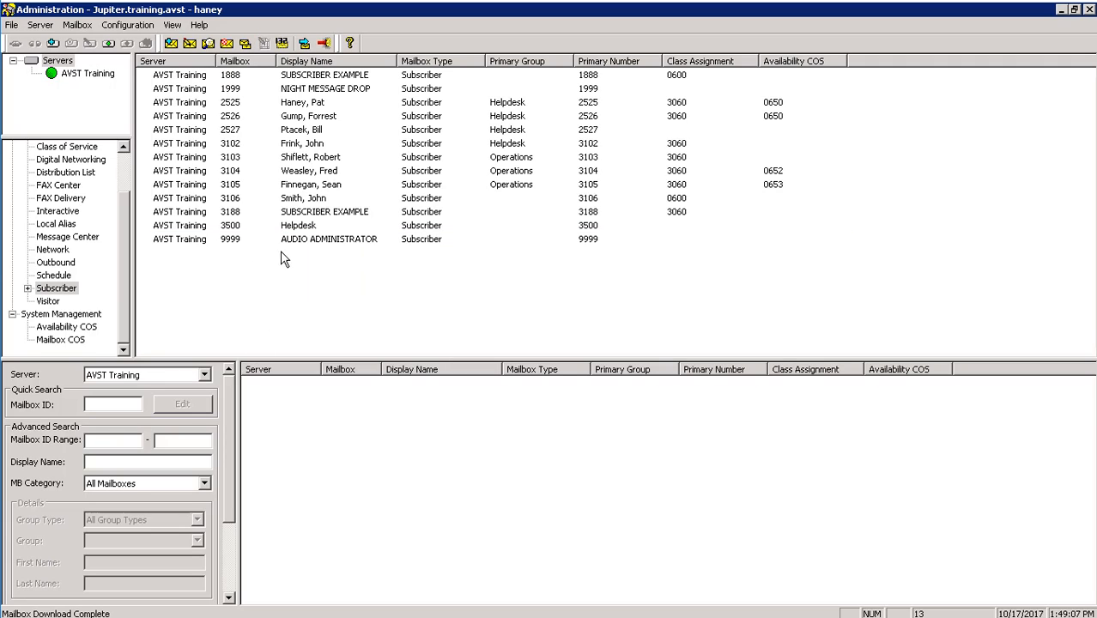
right_click(329, 239)
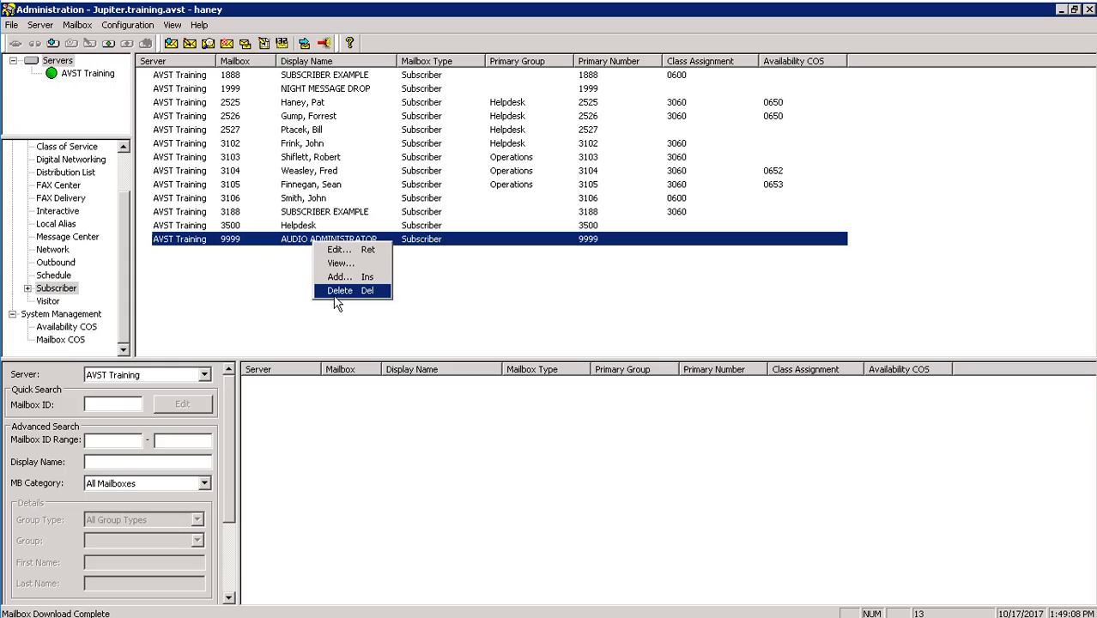
click(340, 290)
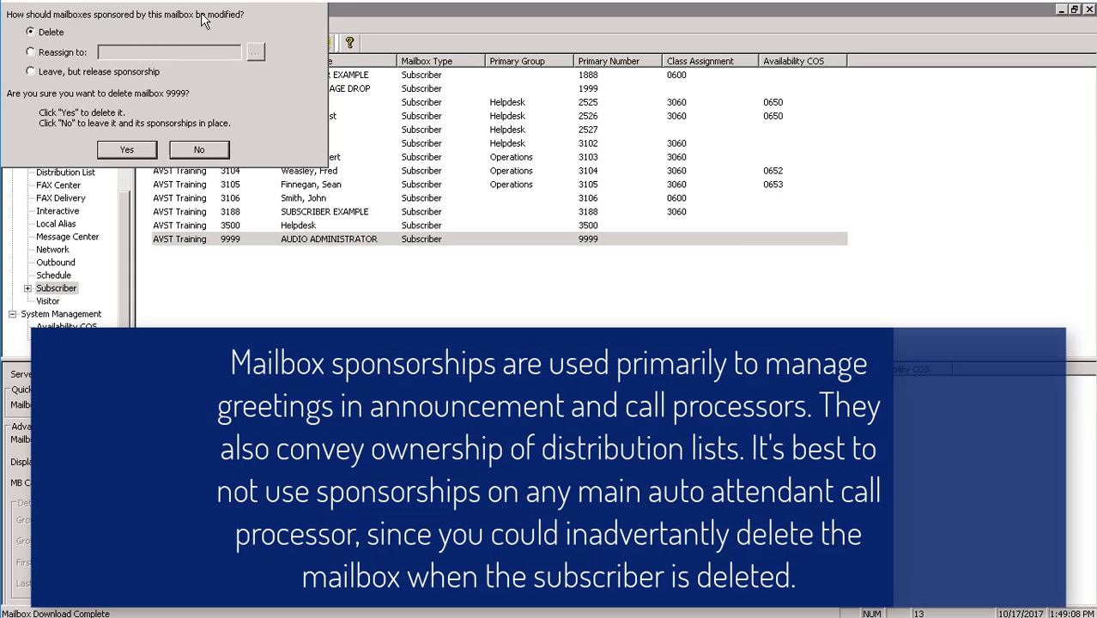
mouse_move(205, 38)
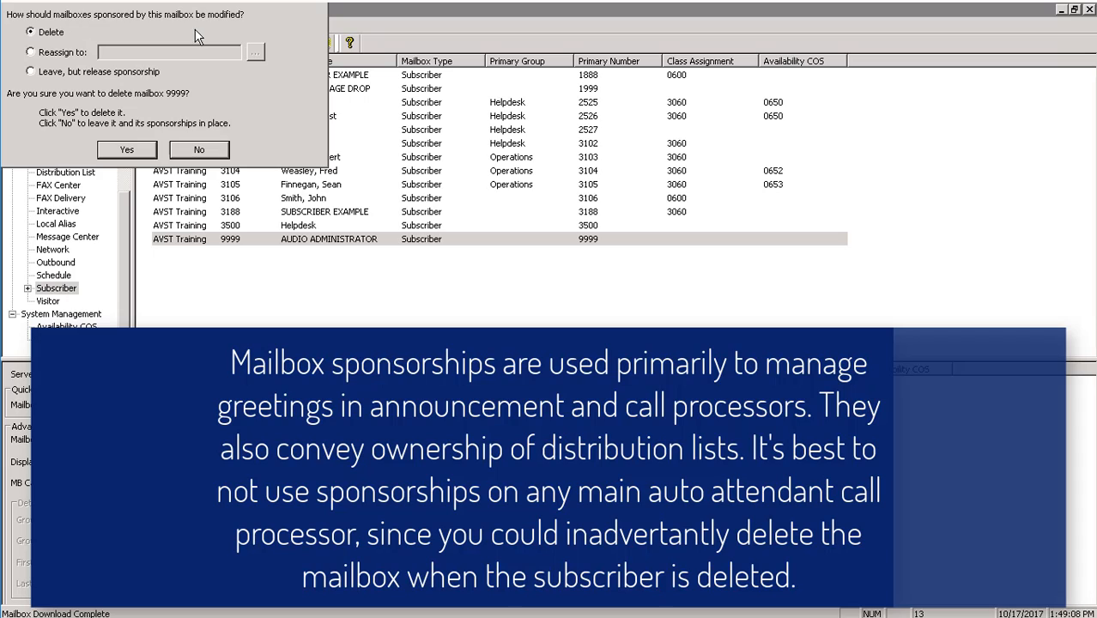
mouse_move(146, 34)
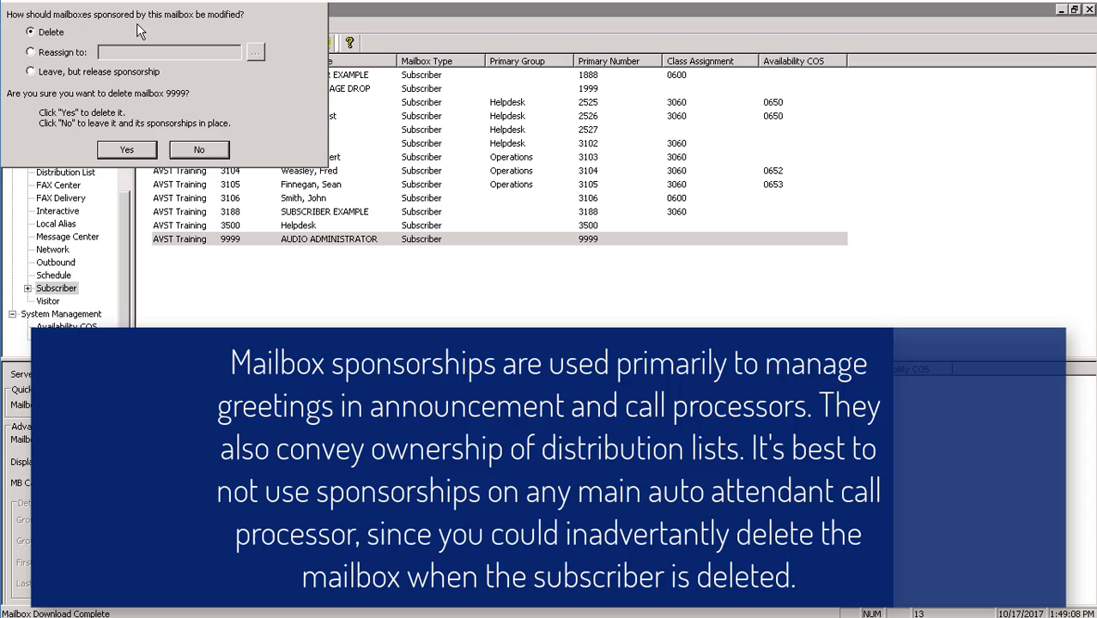
mouse_move(129, 33)
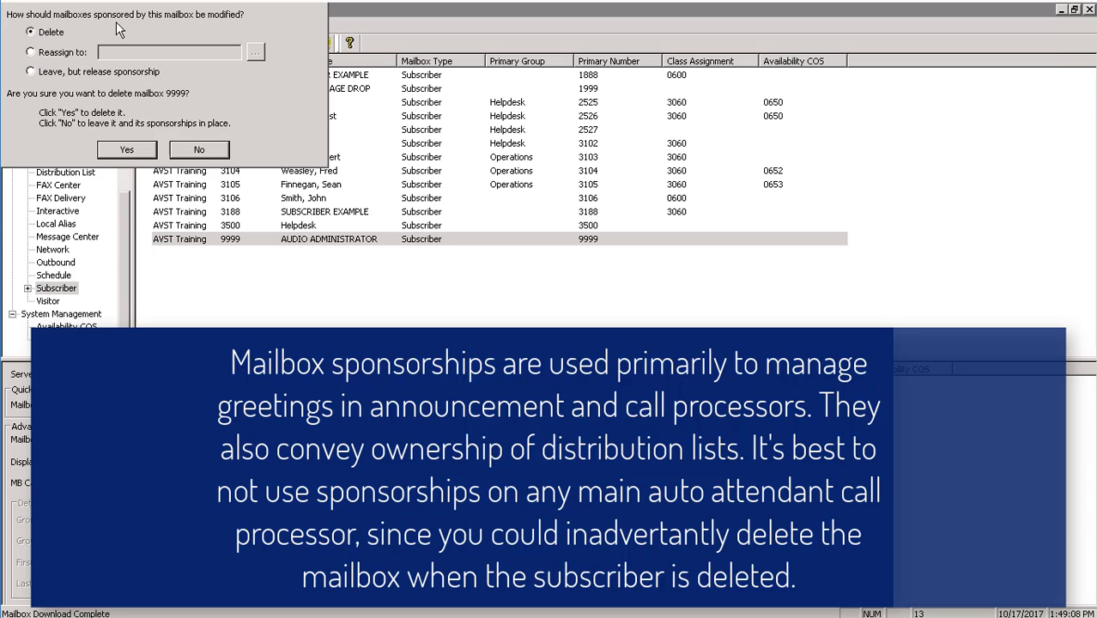
mouse_move(59, 45)
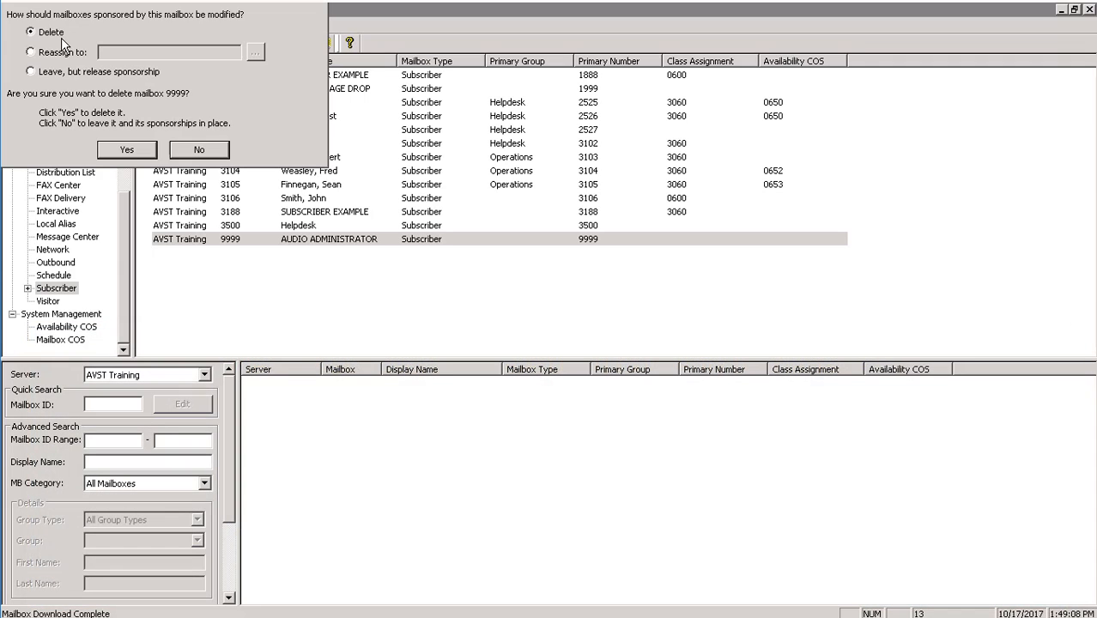
click(27, 51)
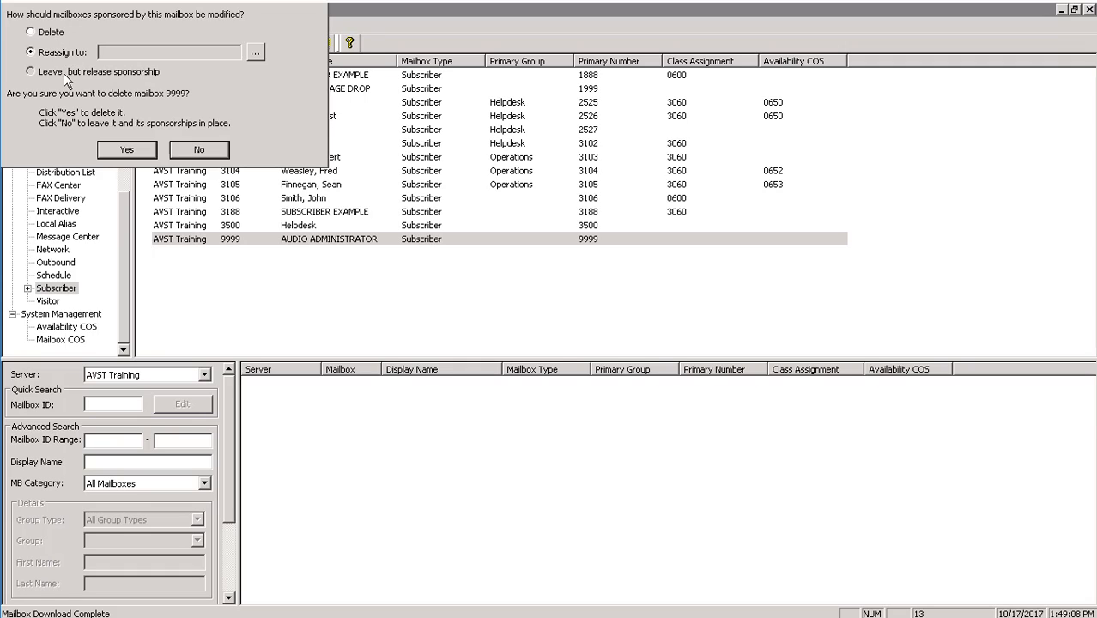
click(29, 70)
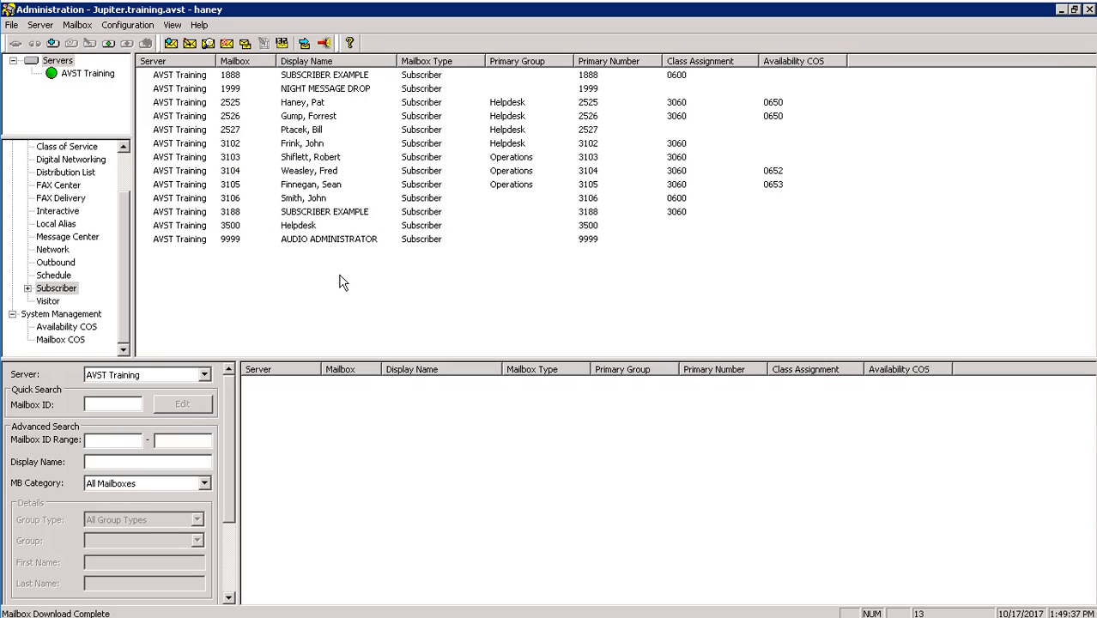
Step: Start a mailbox range create for subscriber numbers 2501 to 2510
click(330, 239)
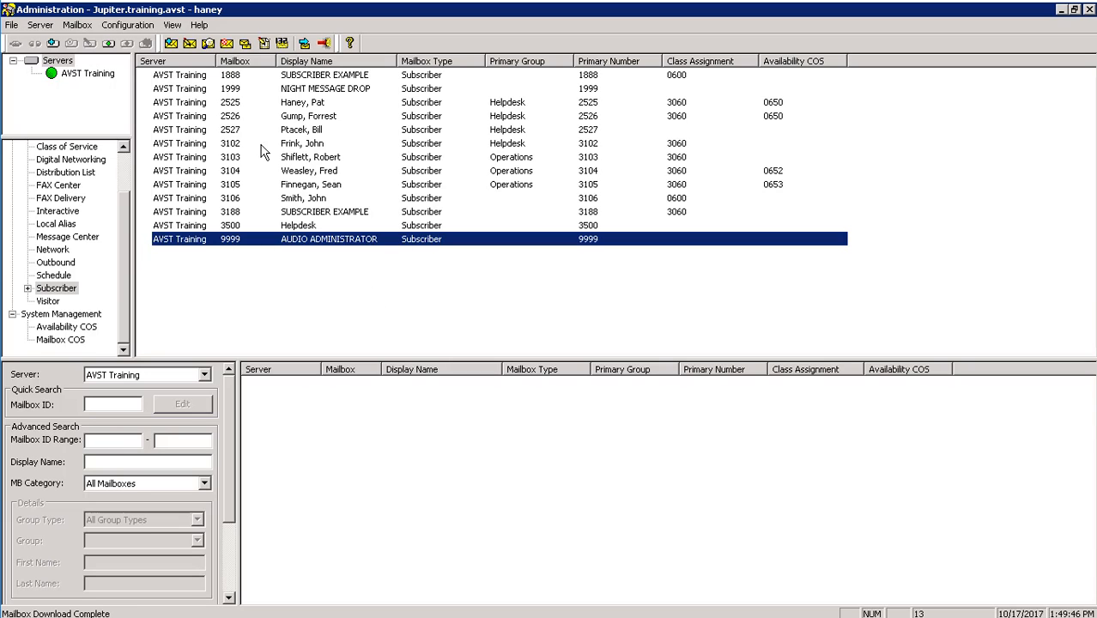
click(79, 26)
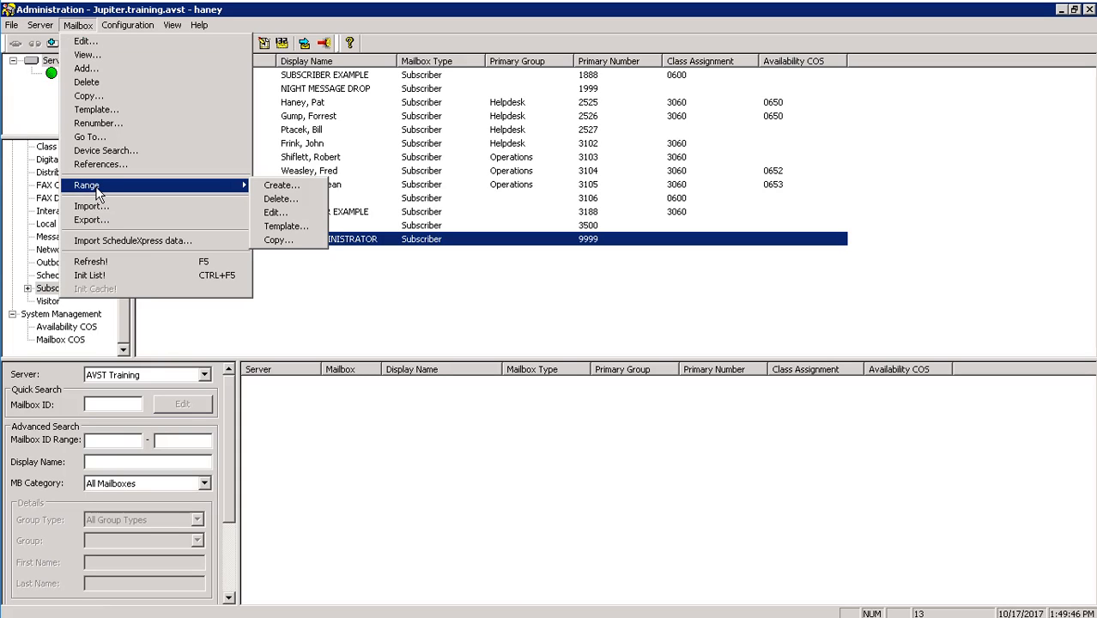
click(280, 185)
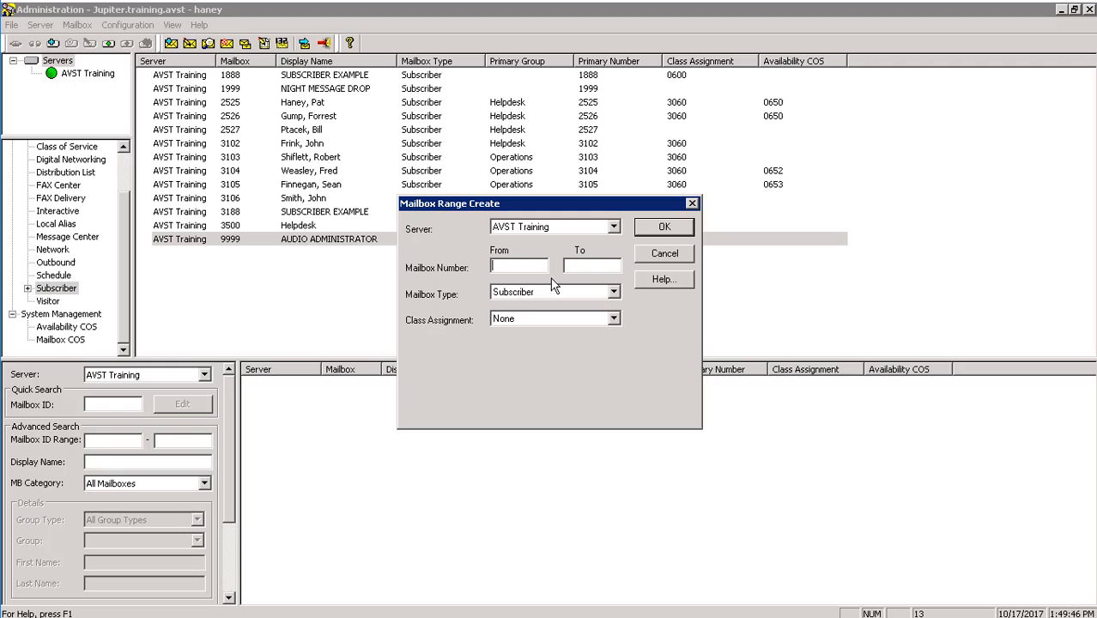
text(2501)
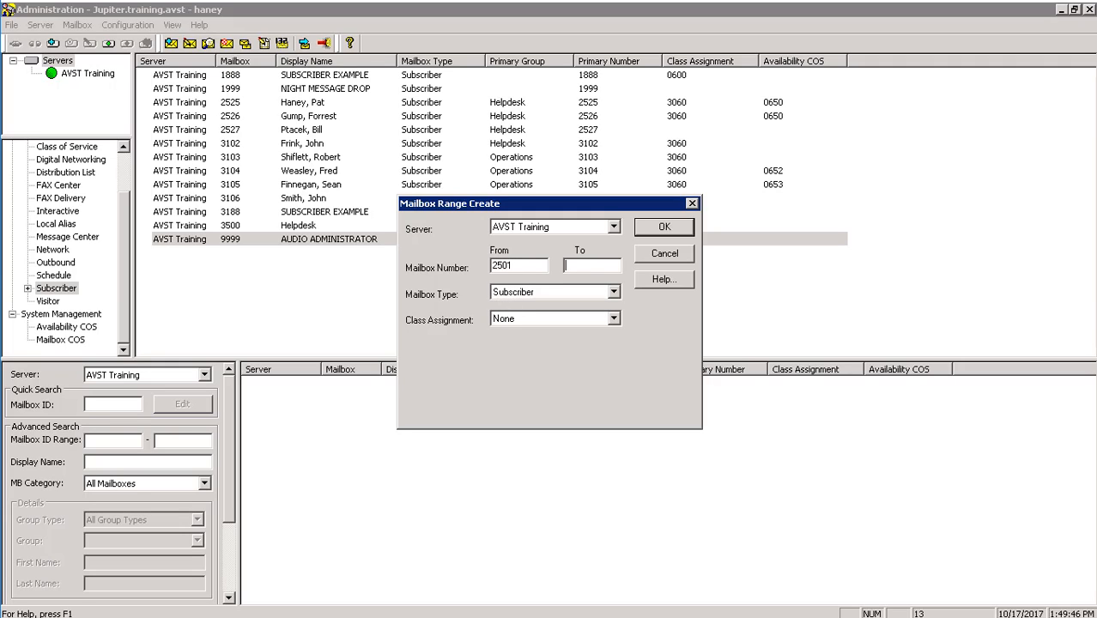
text(2510)
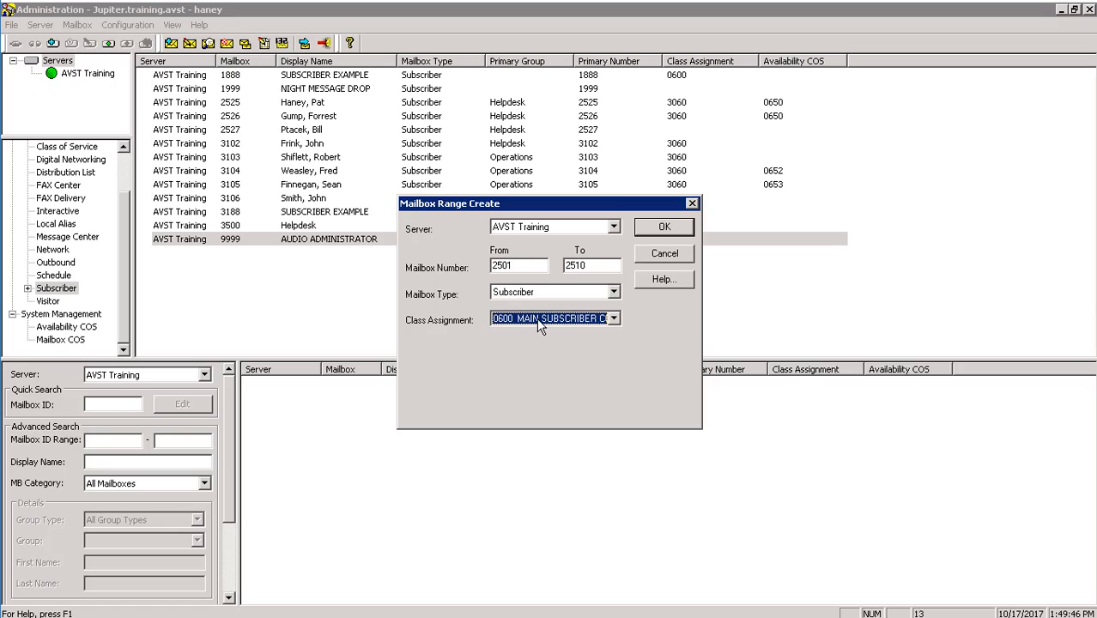
Step: Review the class assignment choices for the range, leaving it with no class assigned
click(615, 318)
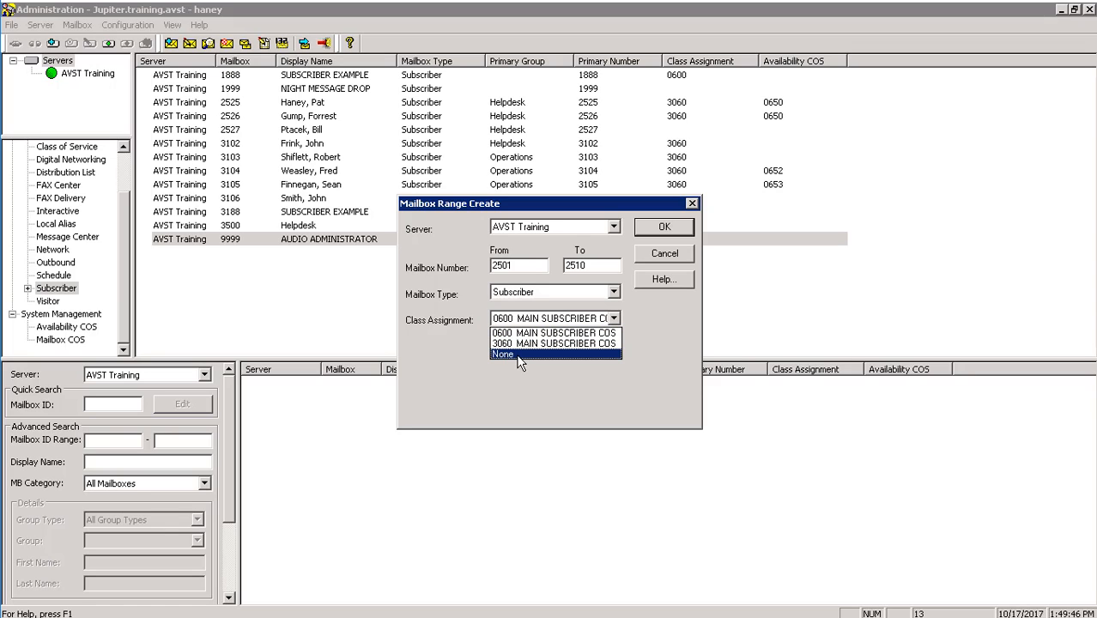
click(549, 331)
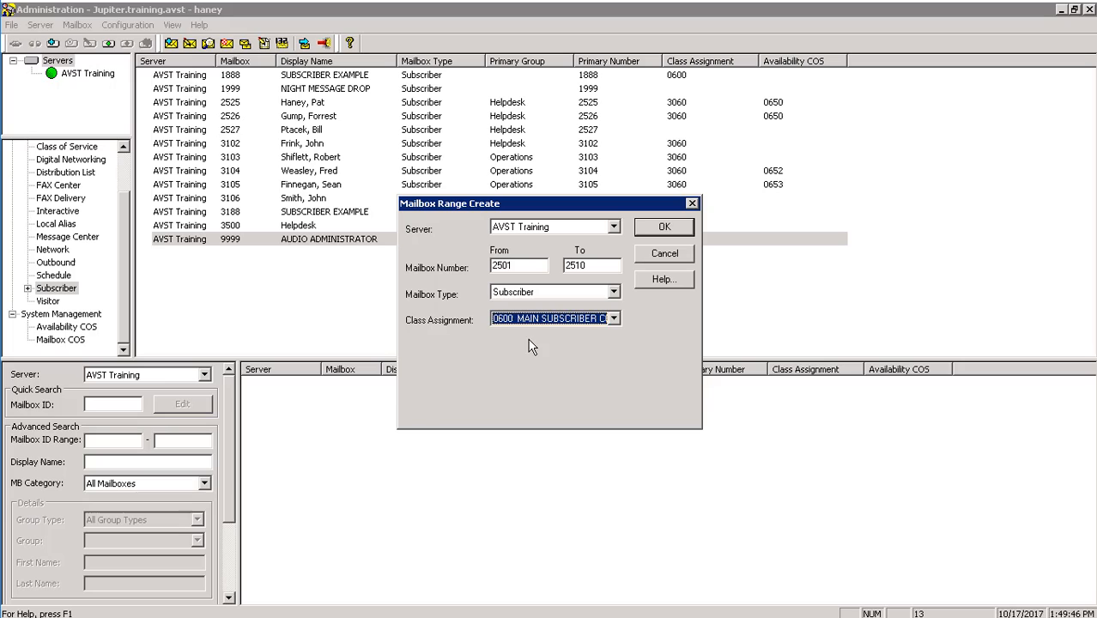
click(613, 317)
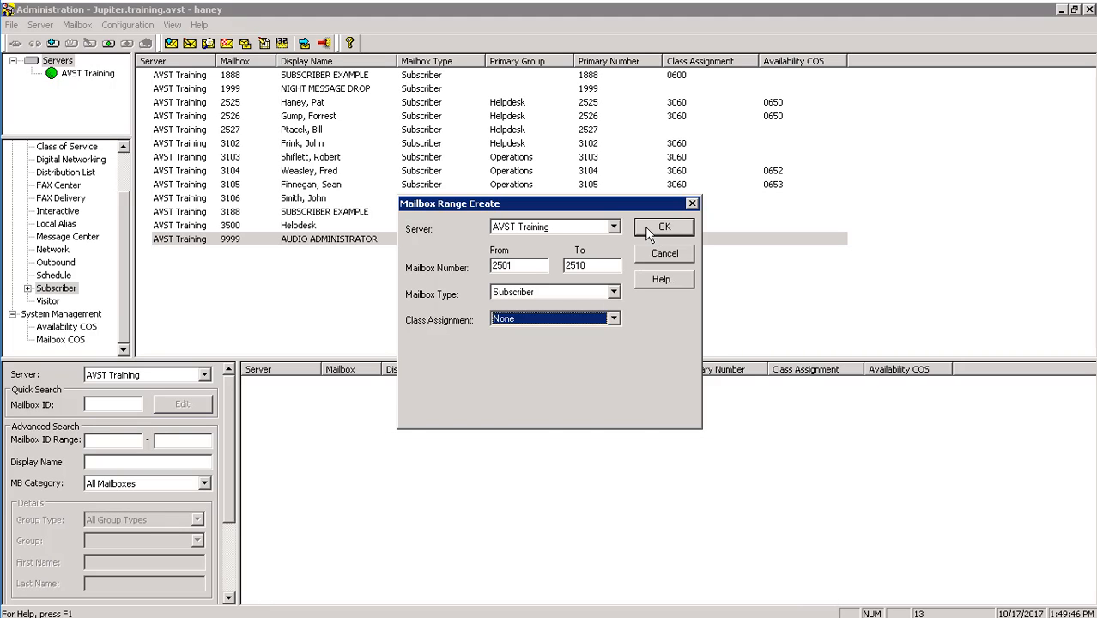
Step: Create mailboxes 2501 through 2510, entering George as the first mailbox's first name
click(665, 226)
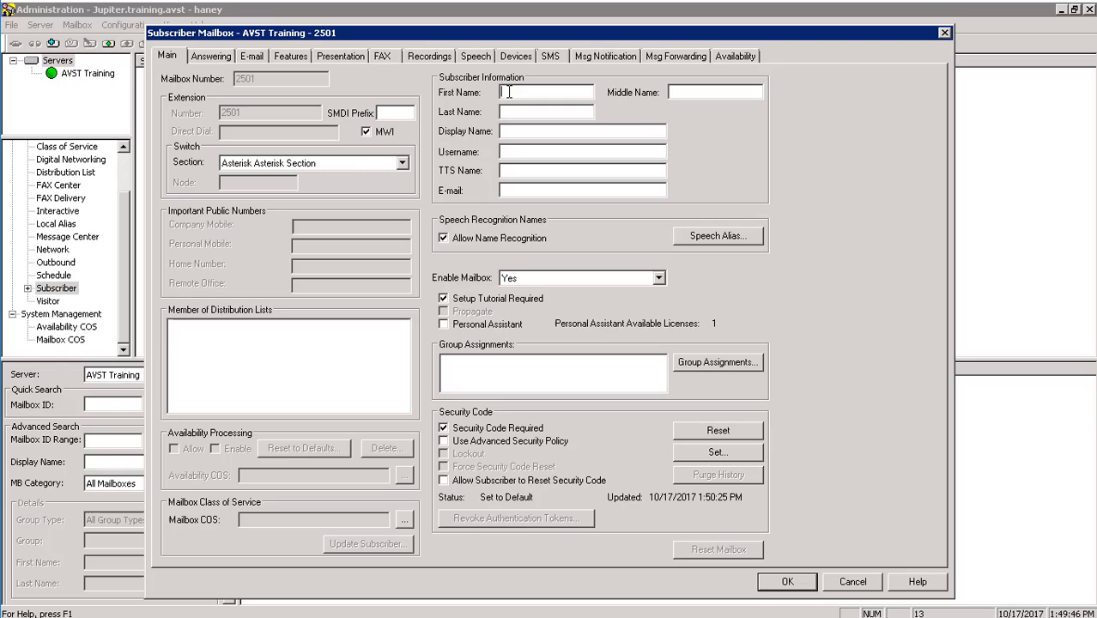
text(G)
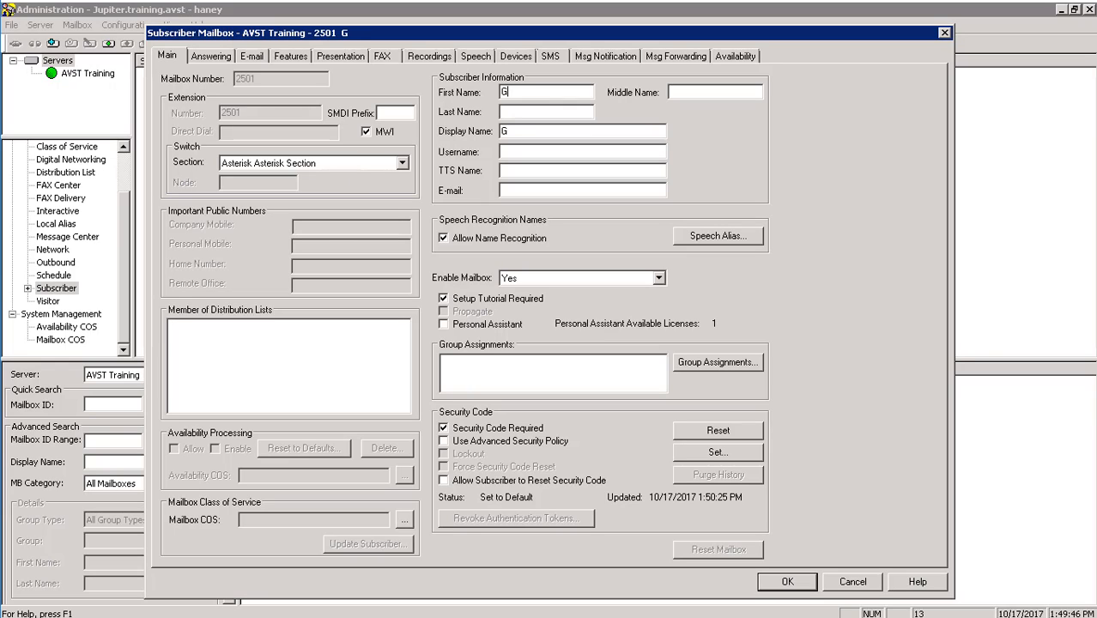
text(eo)
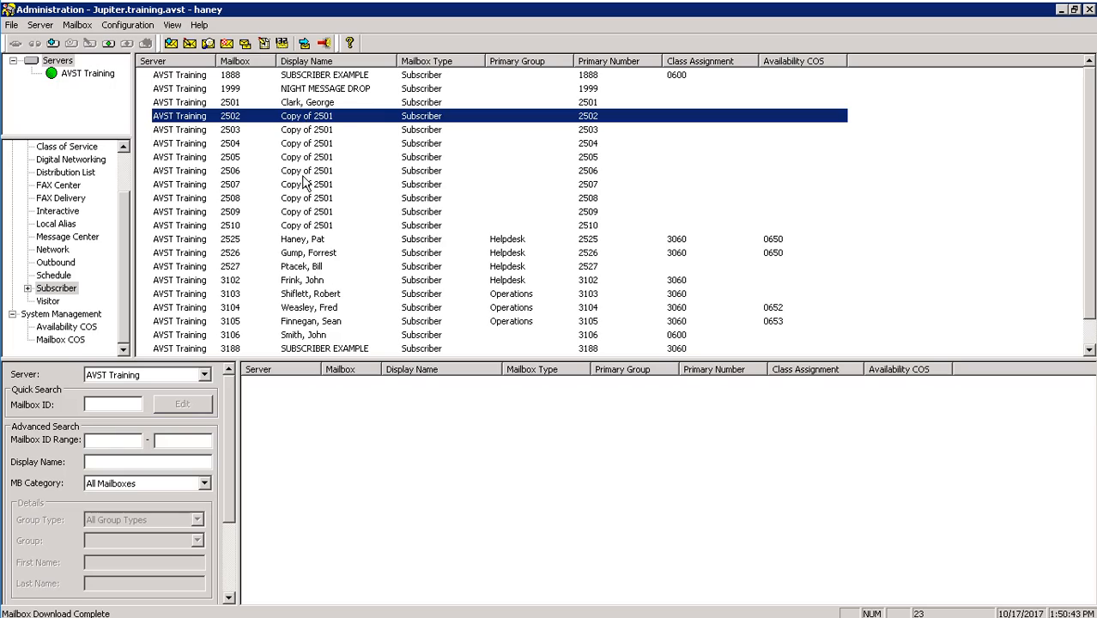
mouse_move(283, 224)
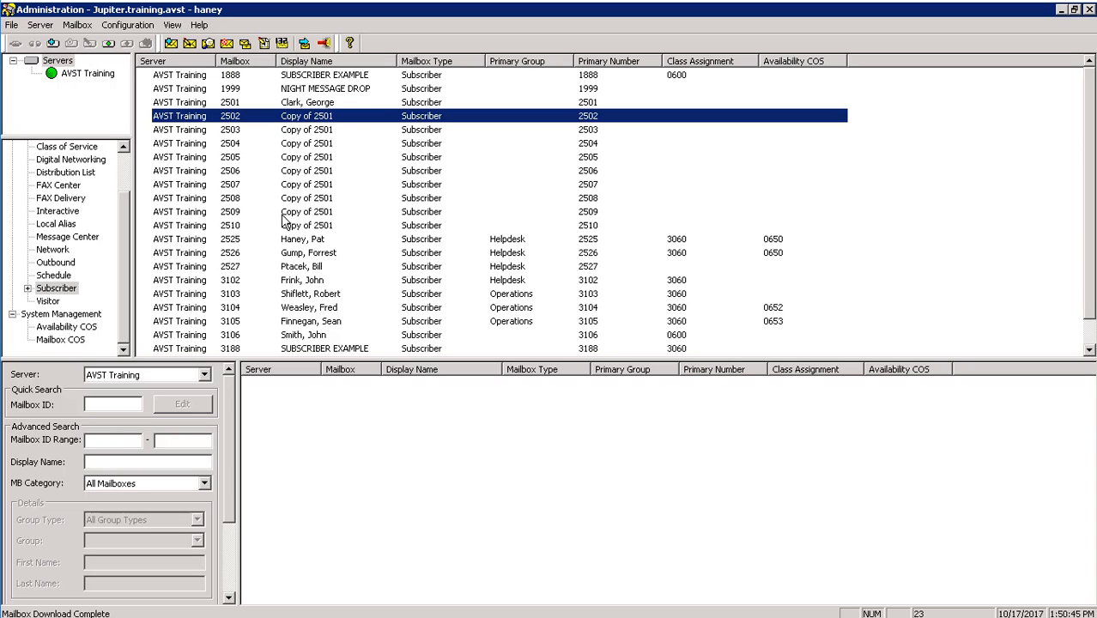
click(305, 225)
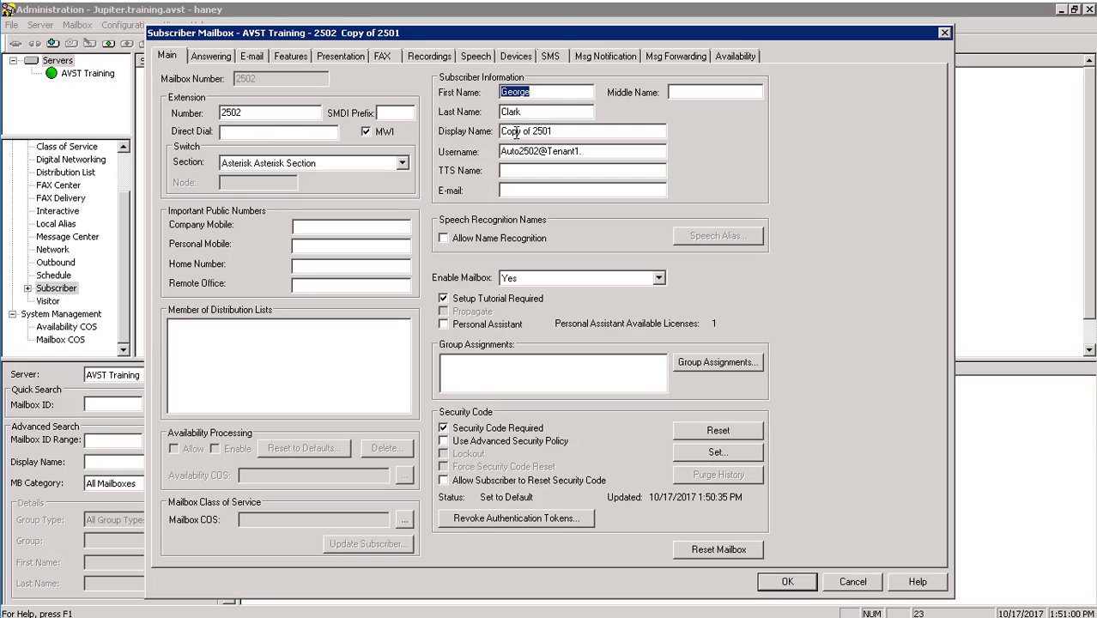
mouse_move(756, 522)
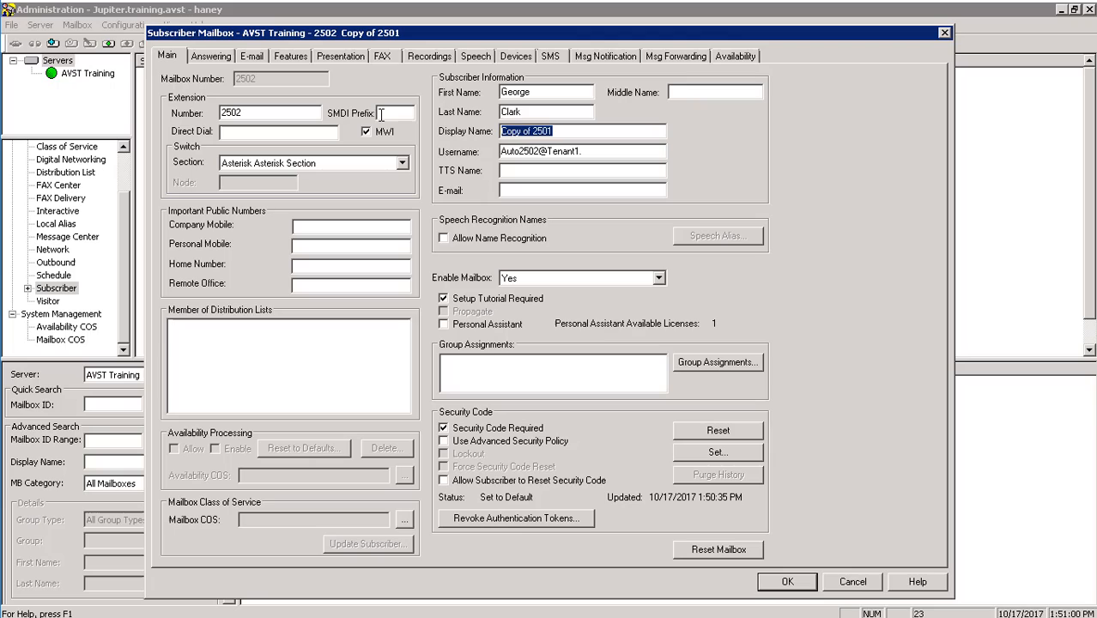
text(C)
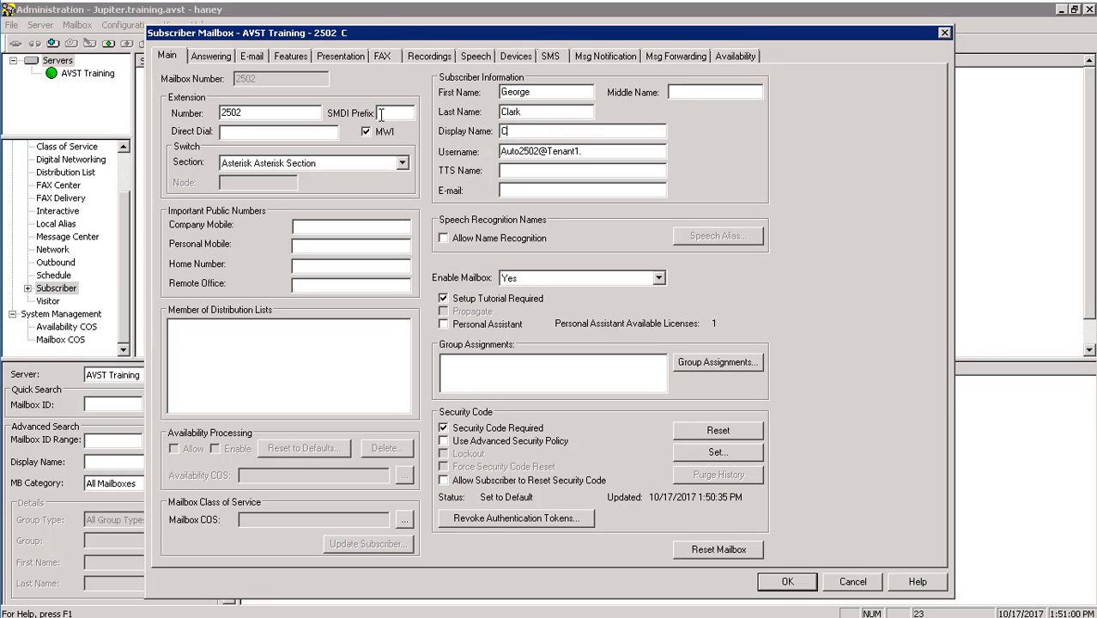
text(lark, George)
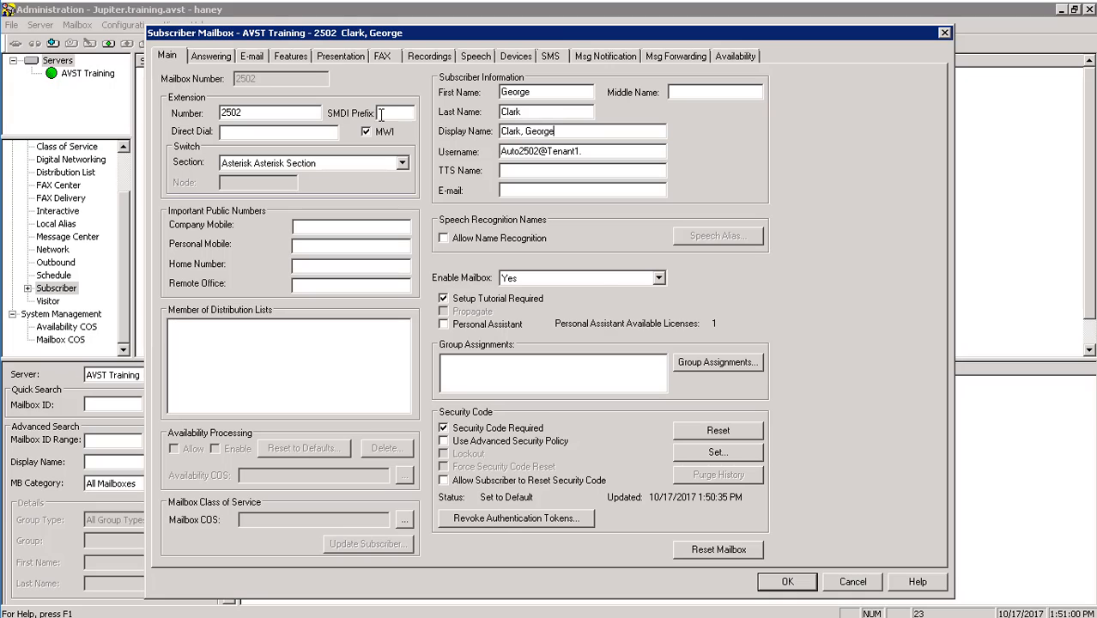
click(799, 581)
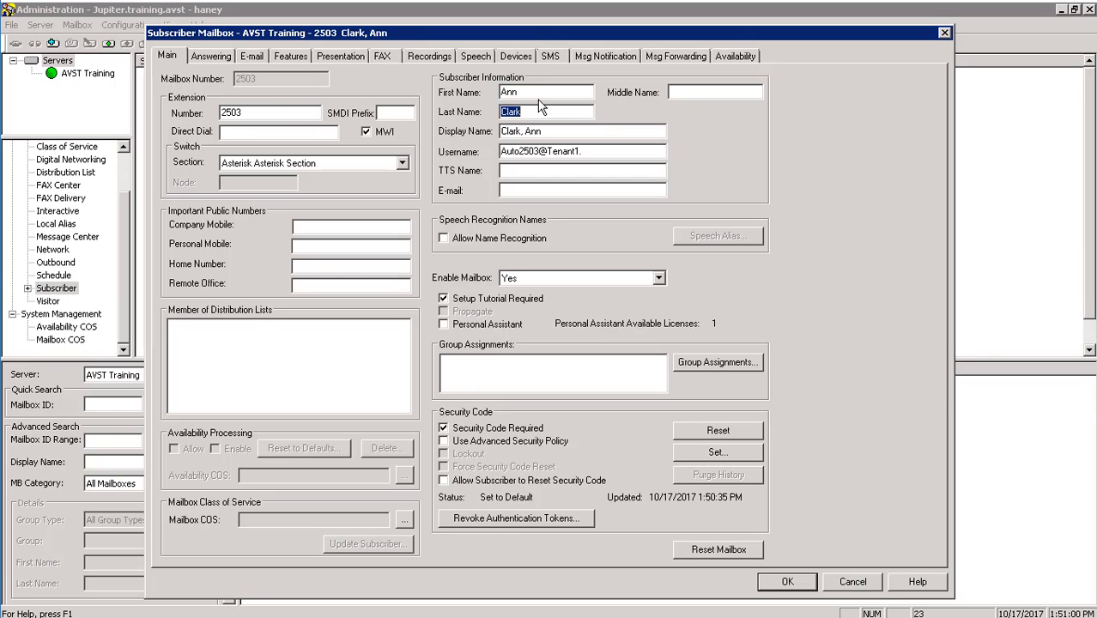
text(Hunt)
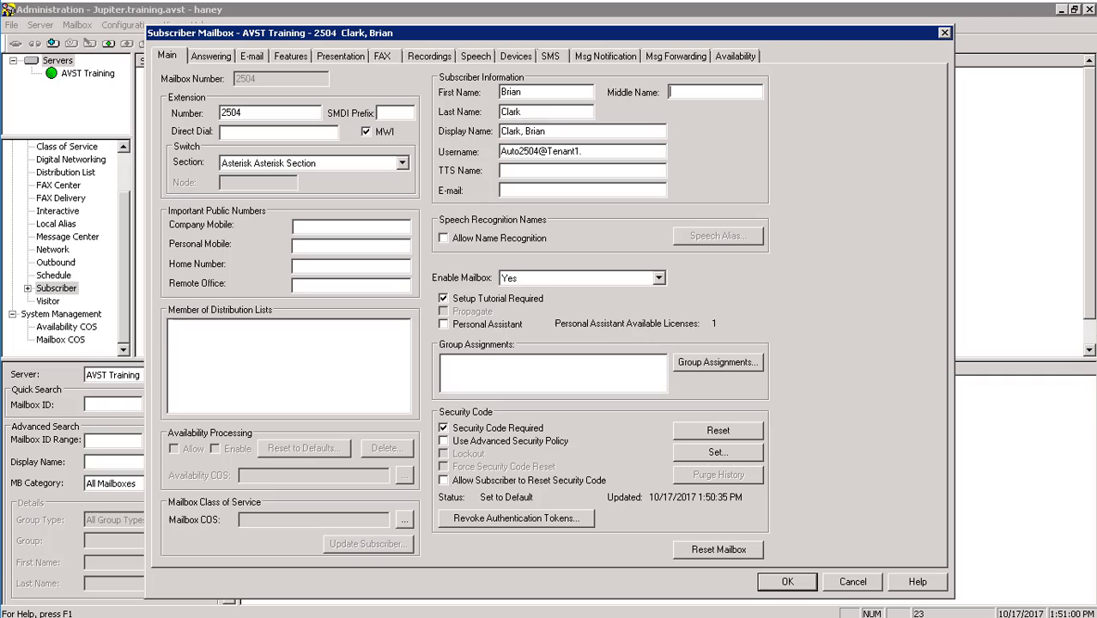
text(W)
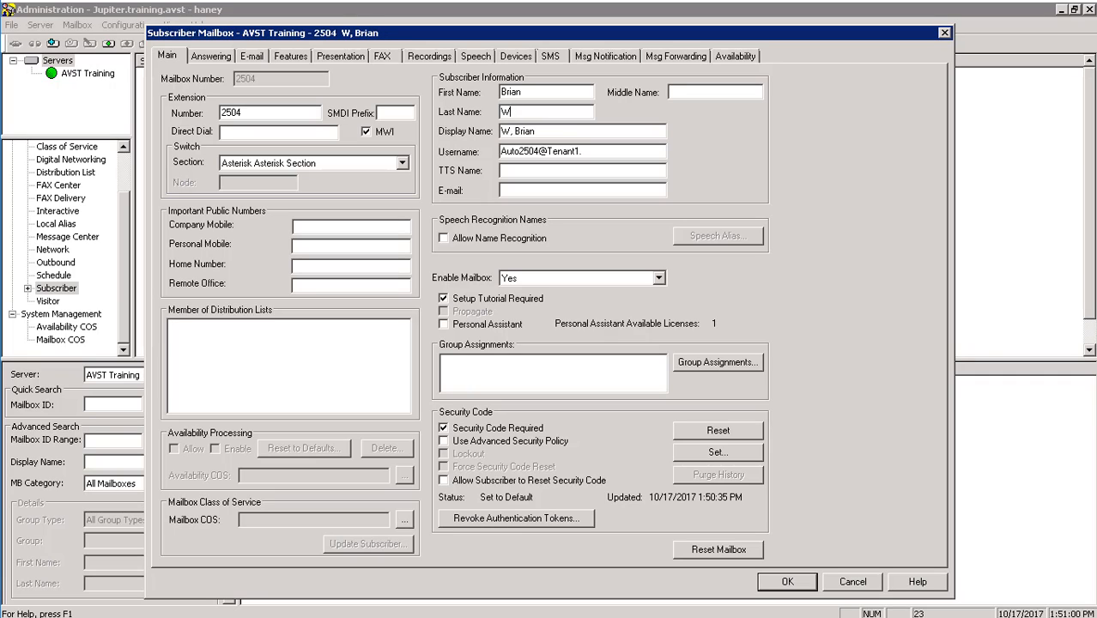
text(ilsn)
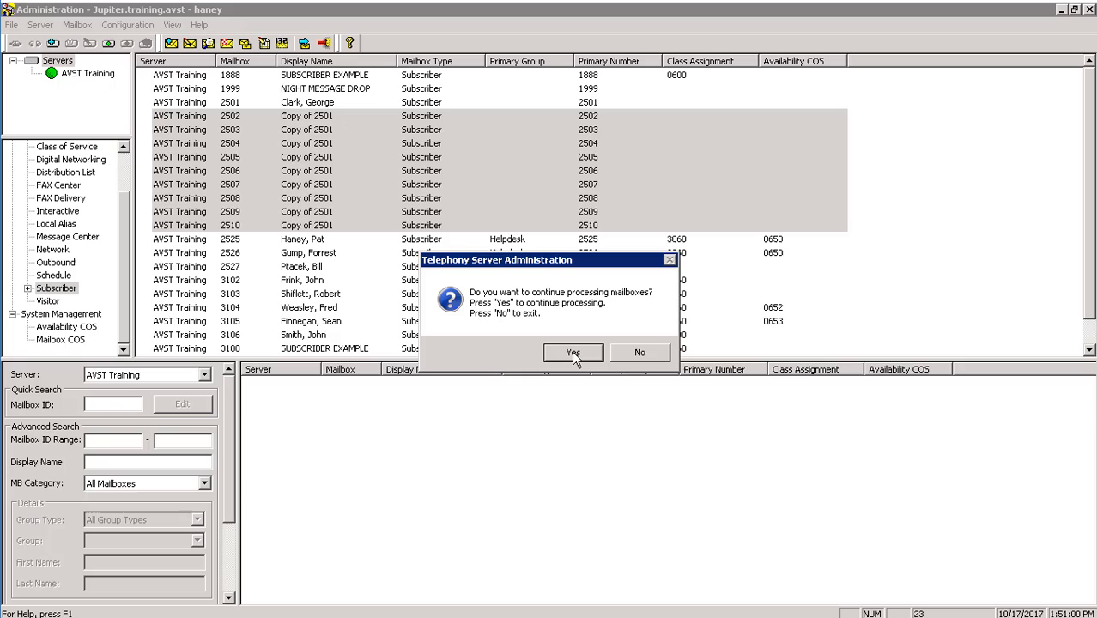
Step: Answer the continue-processing prompt and finish the range edit back to the list
click(574, 352)
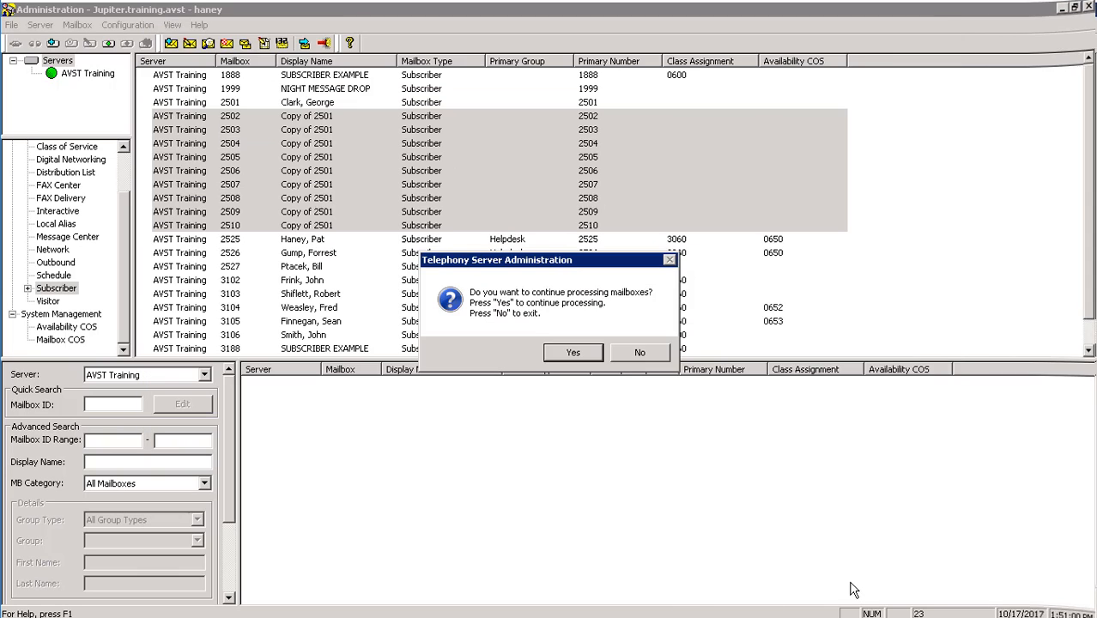
click(574, 352)
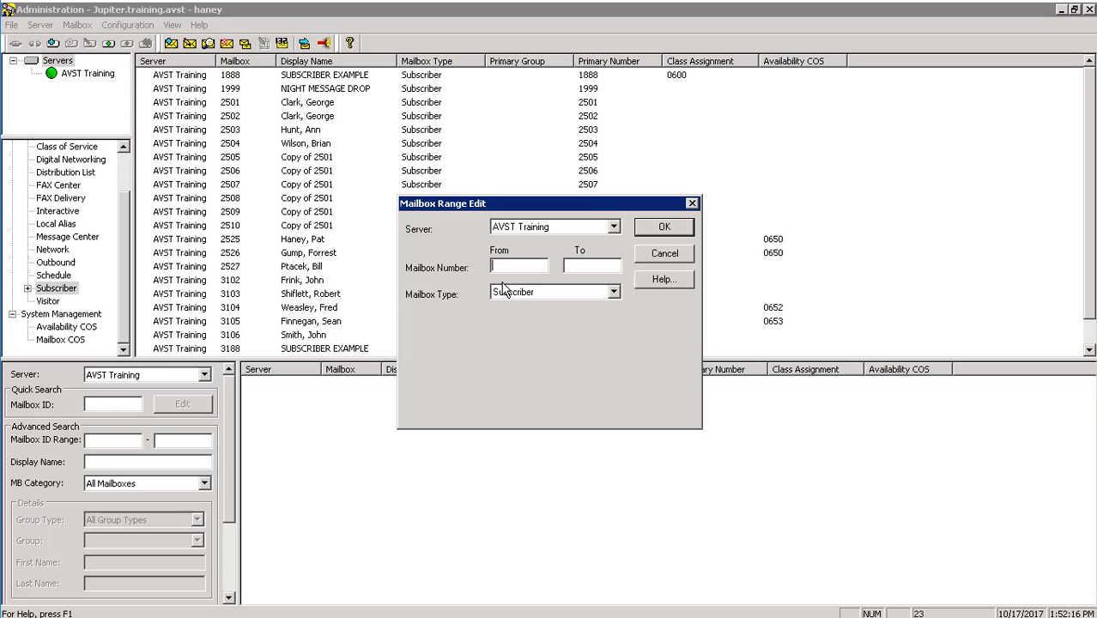
mouse_move(627, 274)
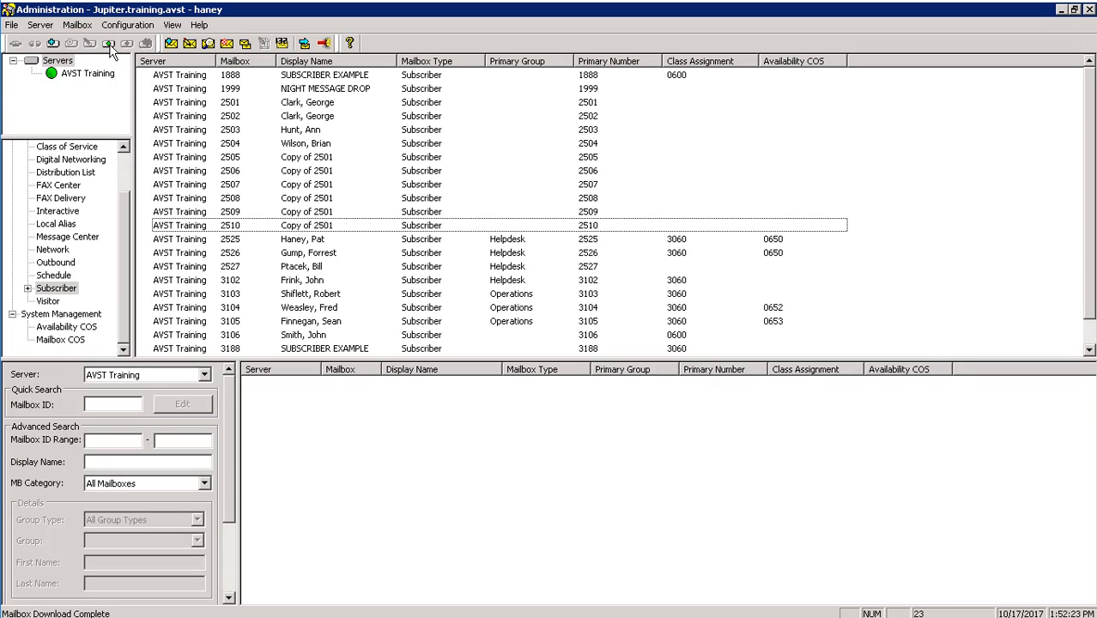
Step: Start a Template Edit Range over mailboxes 2501 to 2510 from the Mailbox menu
click(79, 25)
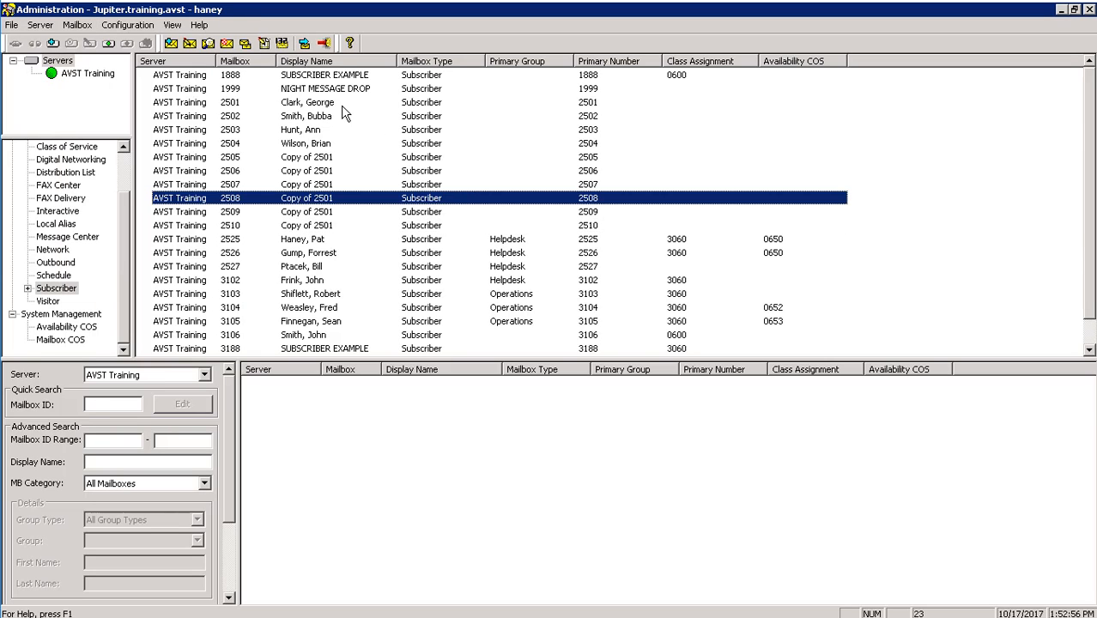
click(306, 103)
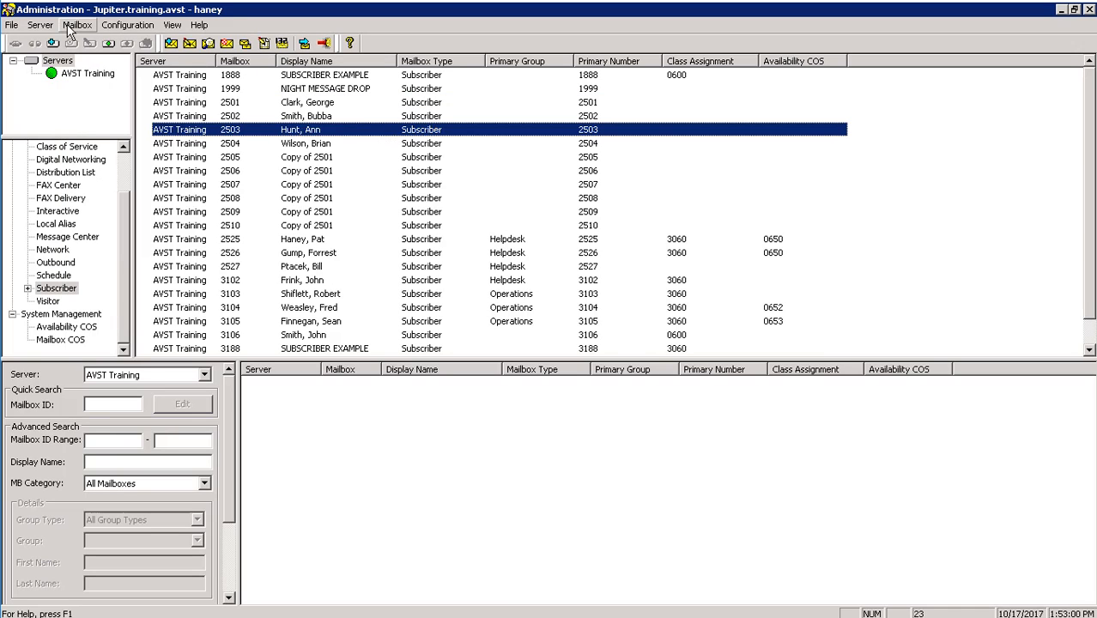
click(77, 26)
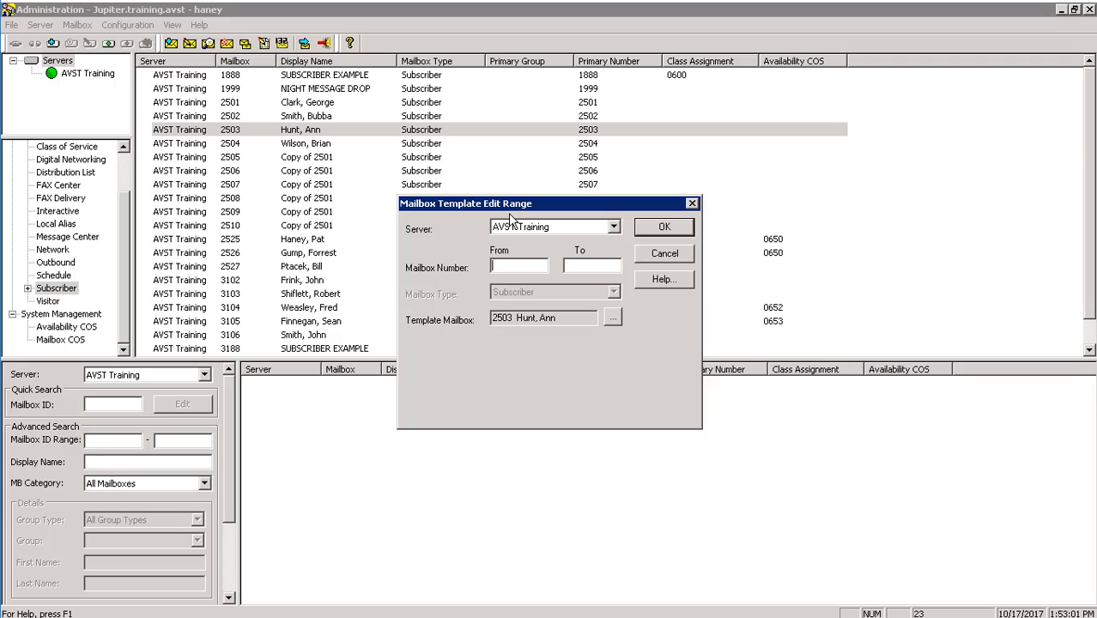
text(2501)
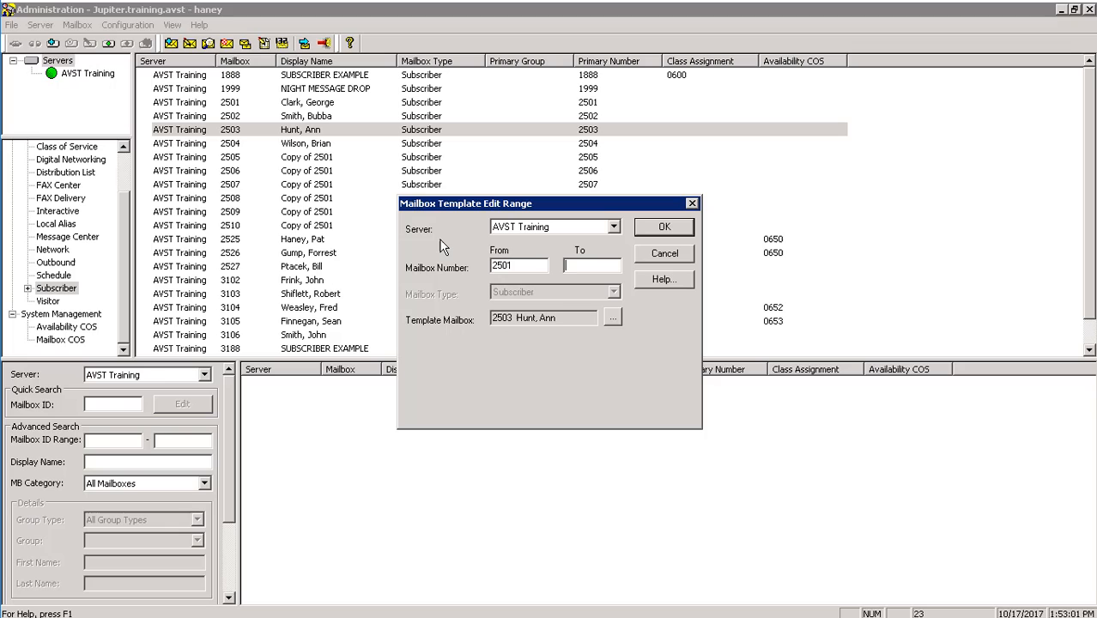
text(2510)
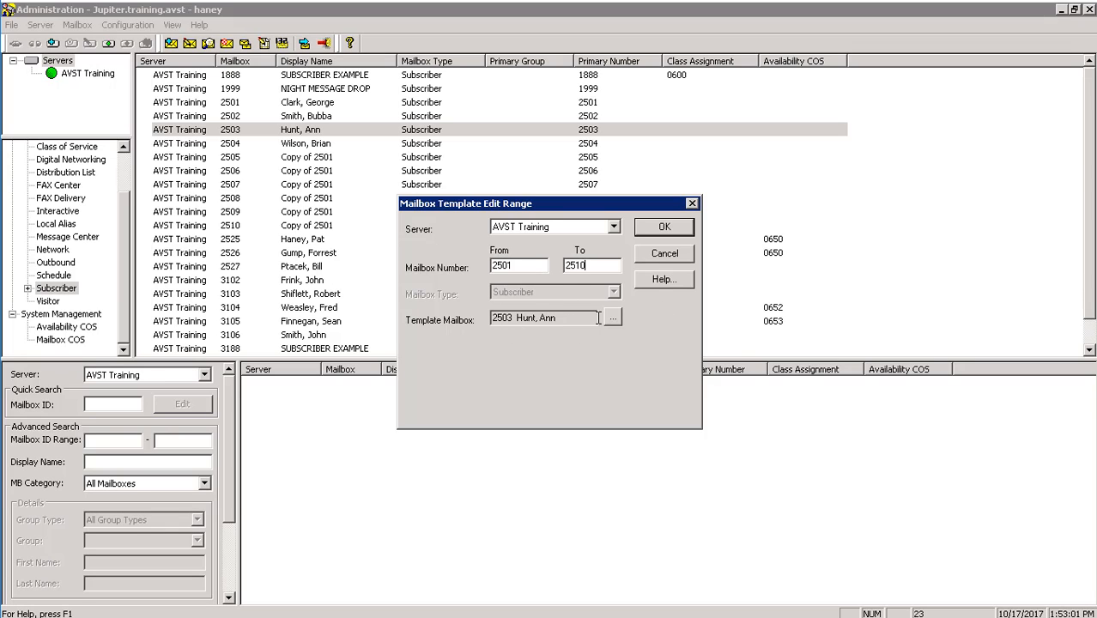
click(611, 316)
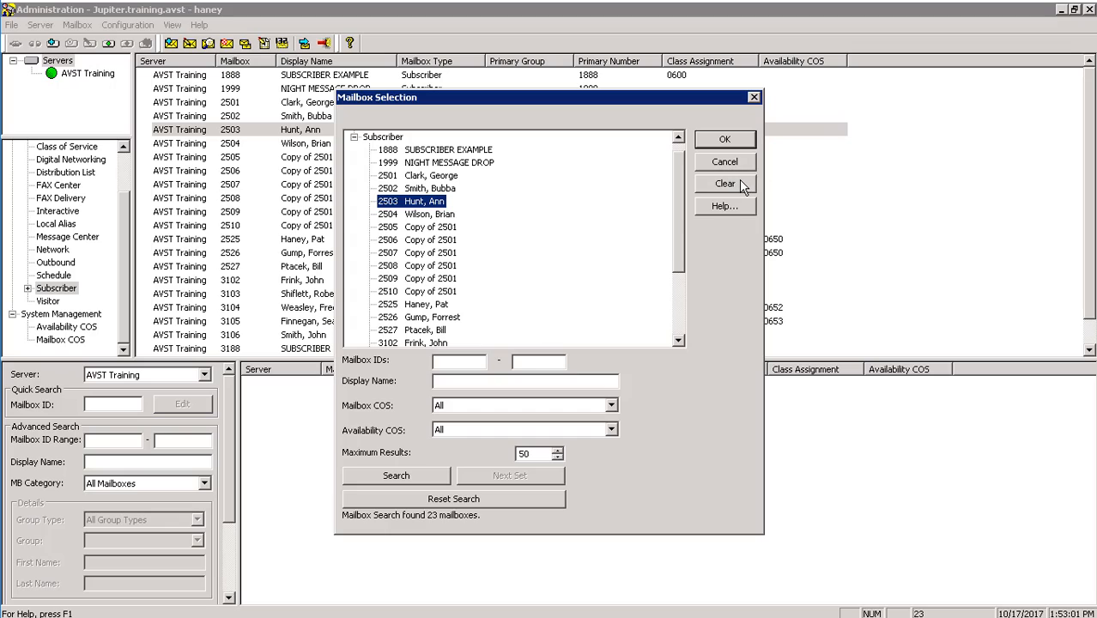
click(419, 175)
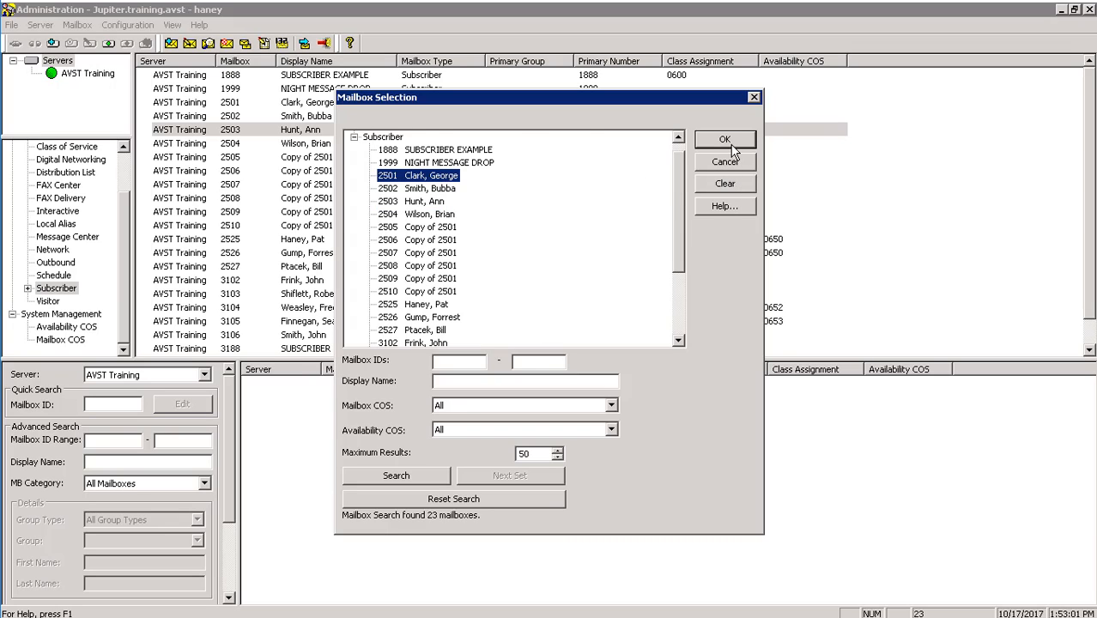
click(725, 139)
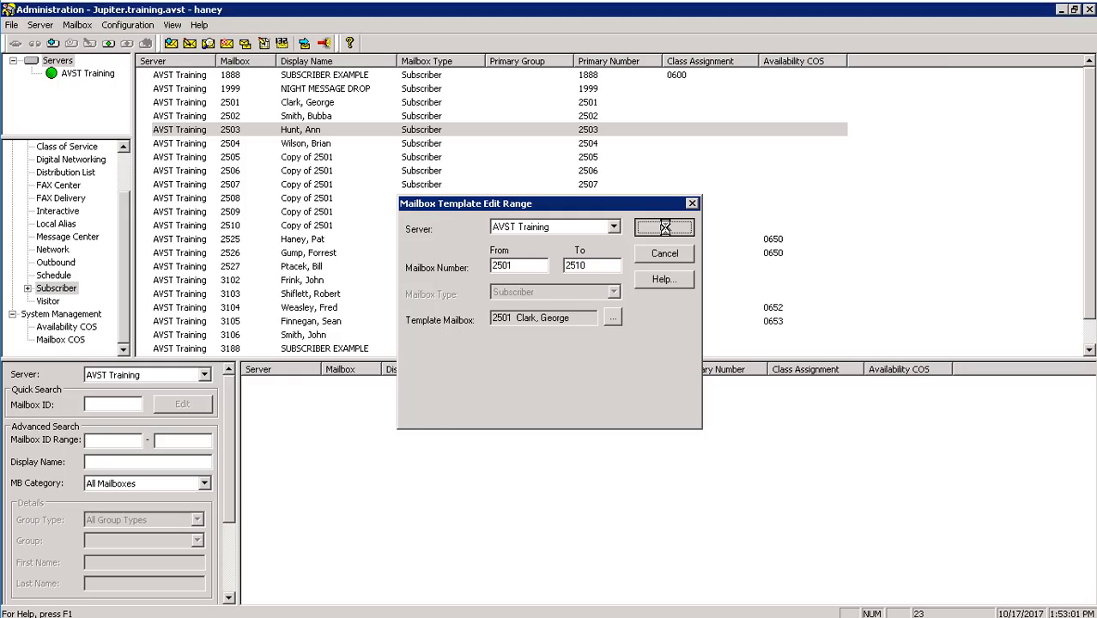
click(663, 227)
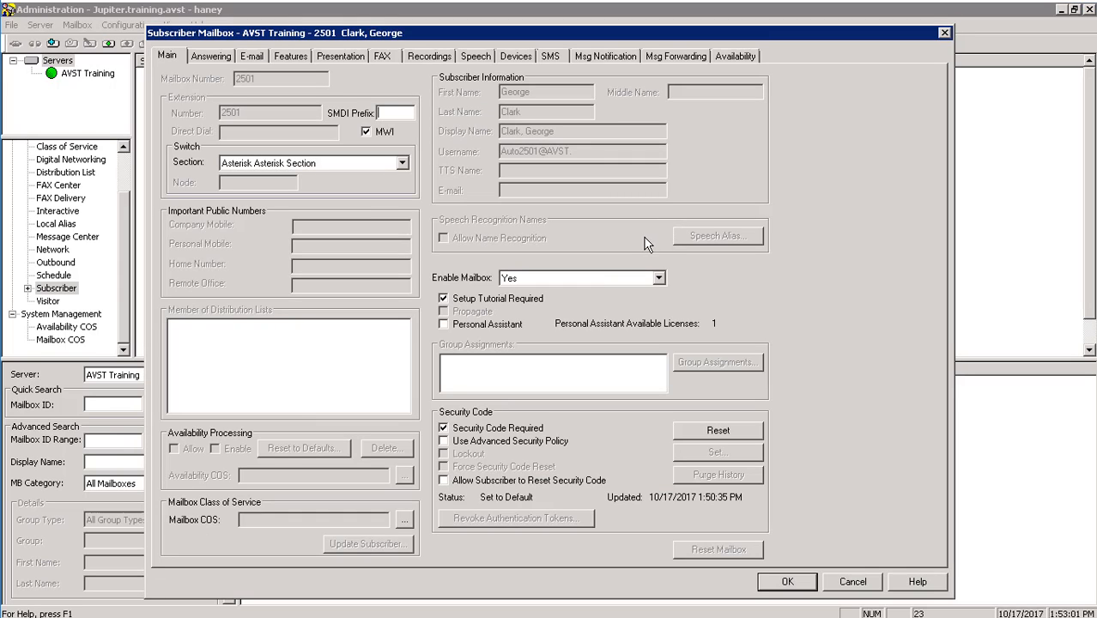
mouse_move(295, 69)
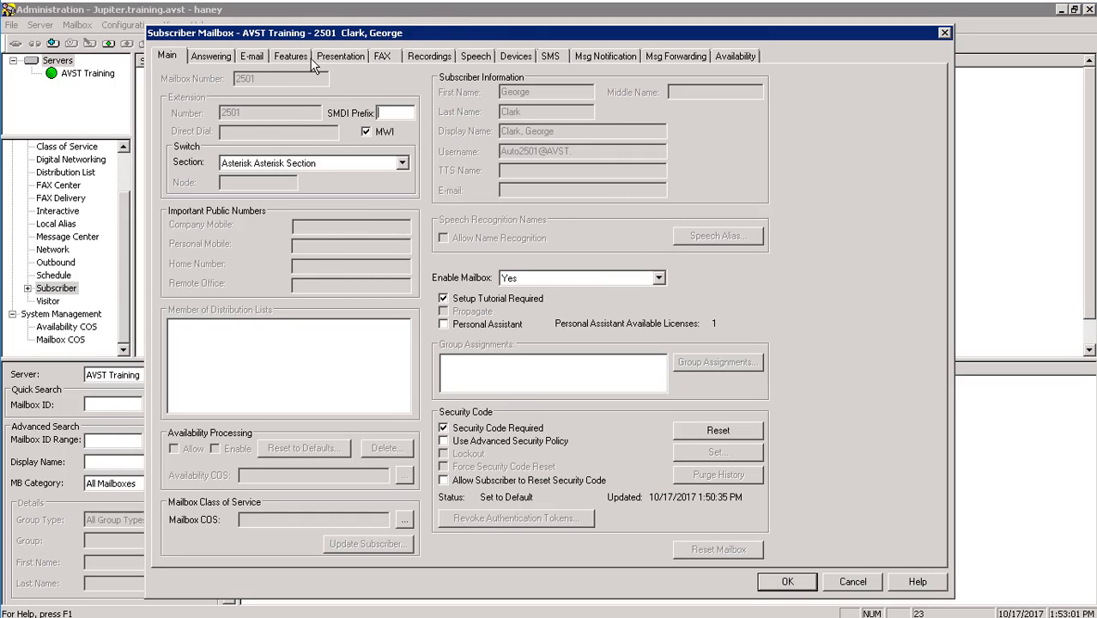
Step: Review the Features settings, apply the template to all ten mailboxes and acknowledge the result
click(296, 57)
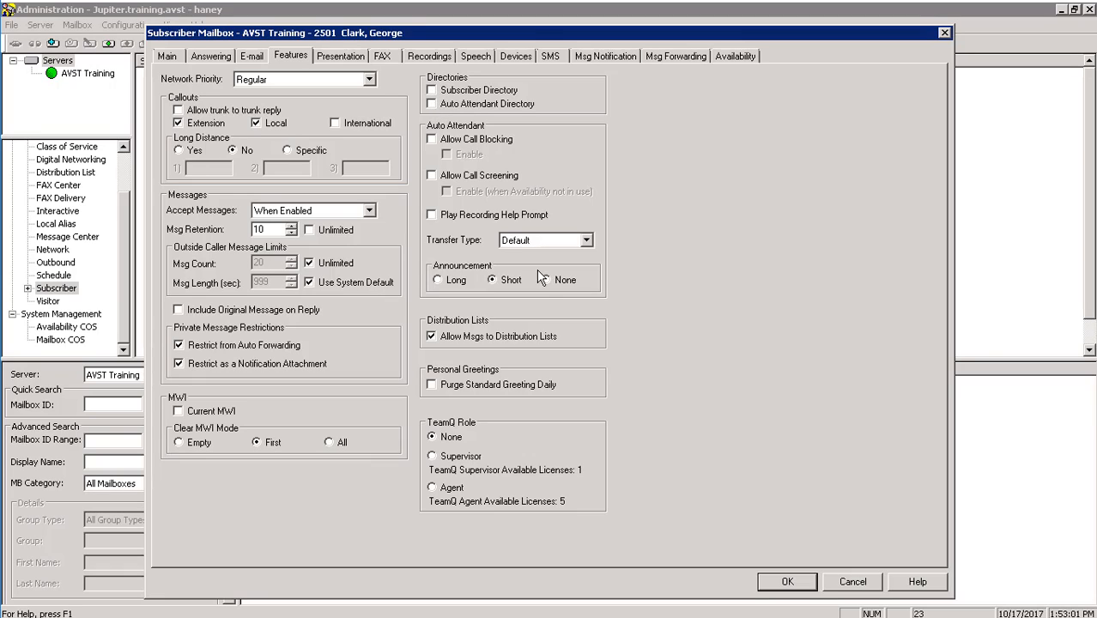
click(546, 280)
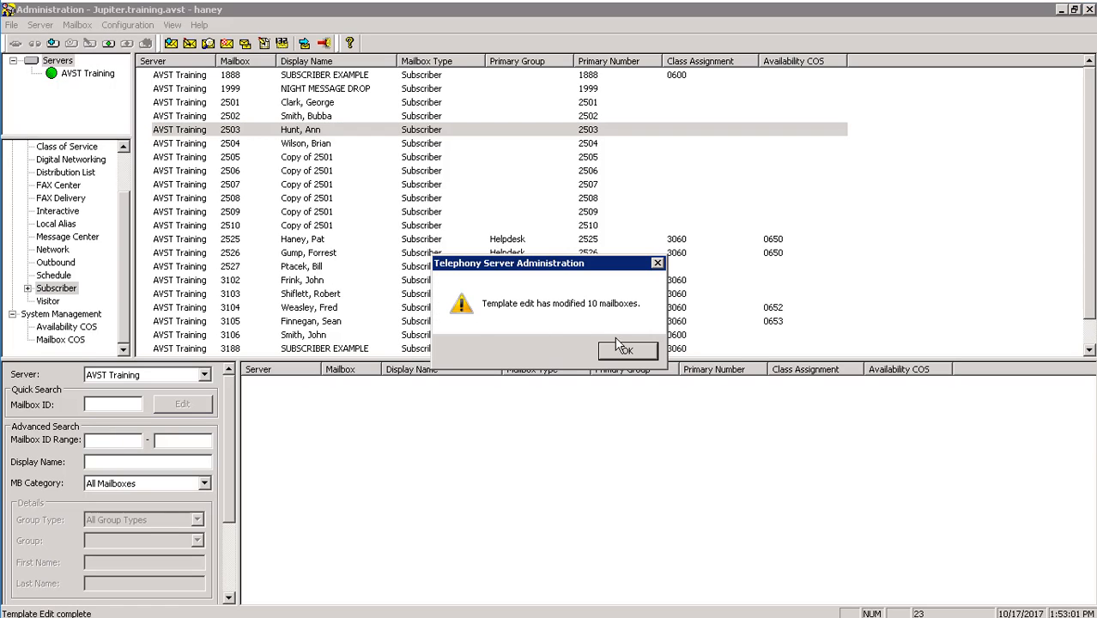
click(629, 350)
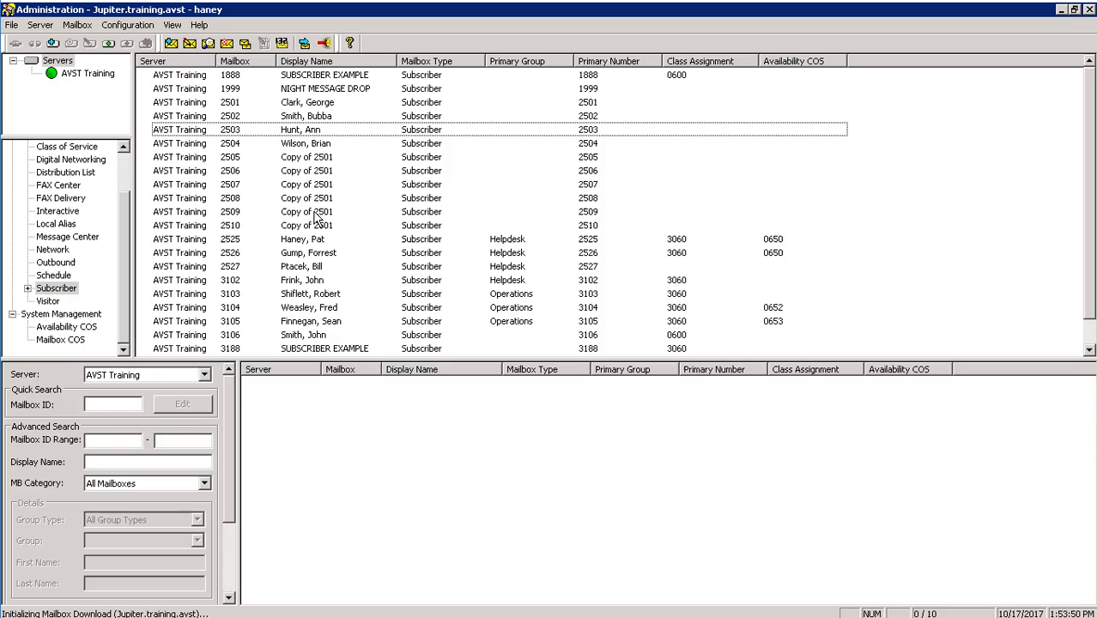